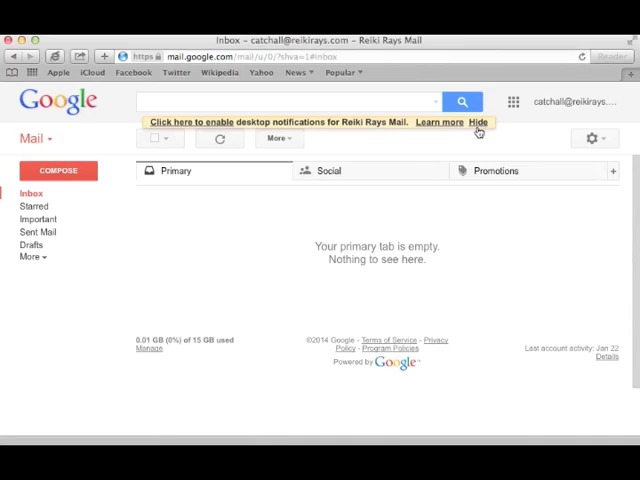
# Step: Open reikirays.com in a new Safari tab alongside the Gmail inbox
pyautogui.click(478, 120)
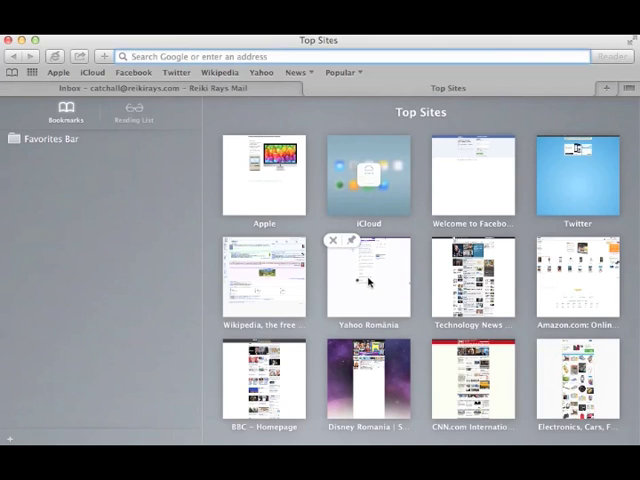
pyautogui.write('reikirays.com')
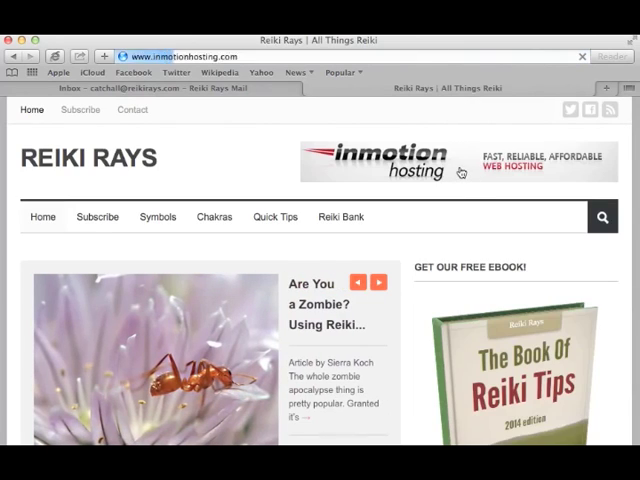
# Step: Follow the InMotion Hosting advert and reach the Business Hosting page listing Launch, Power and Pro plans
pyautogui.click(456, 160)
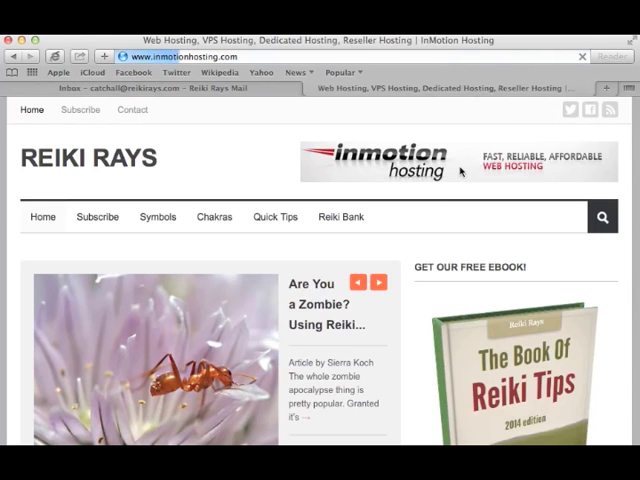
pyautogui.click(452, 164)
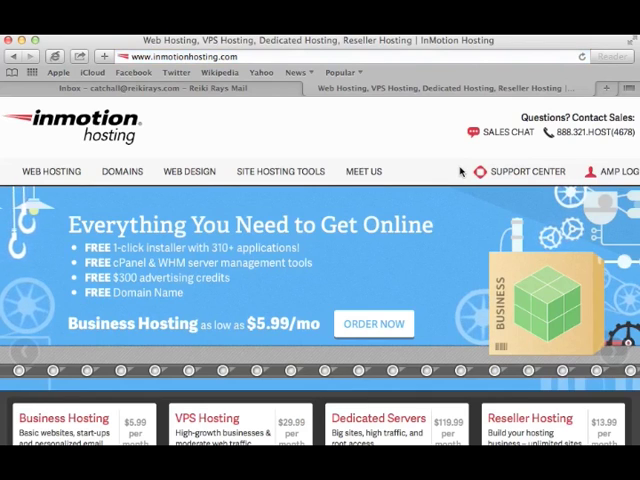
pyautogui.click(52, 172)
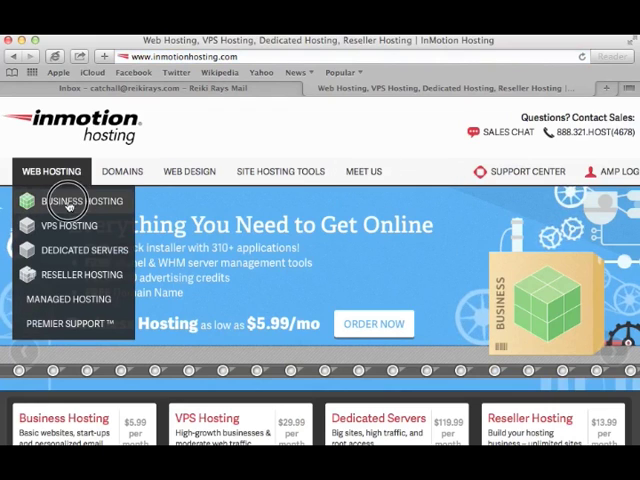
pyautogui.click(72, 200)
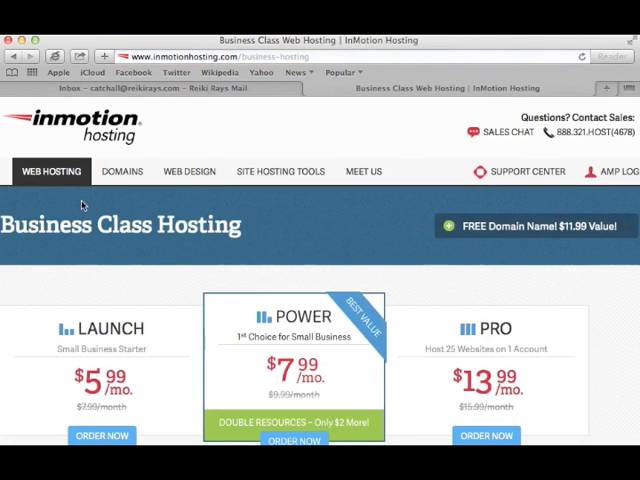
pyautogui.moveTo(256, 200)
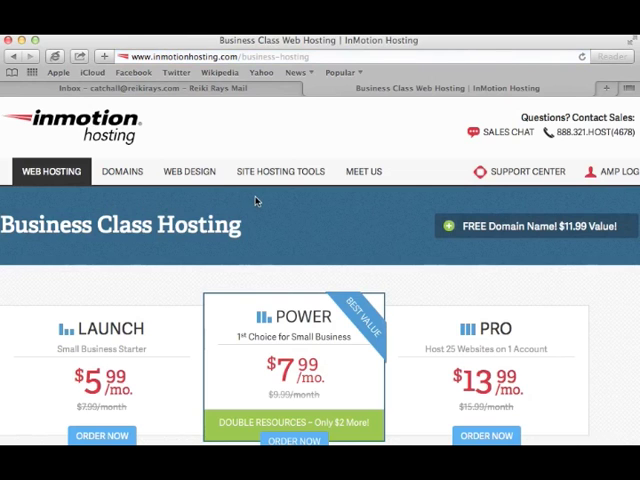
pyautogui.scroll(-3)
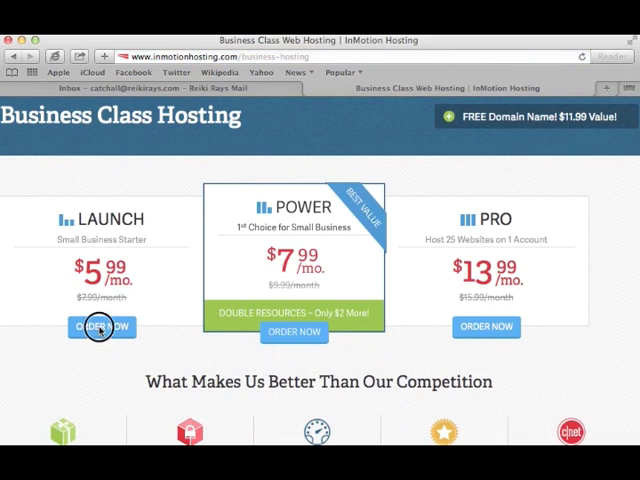
# Step: Start ordering the Launch plan and review the package term options on step 1
pyautogui.click(100, 328)
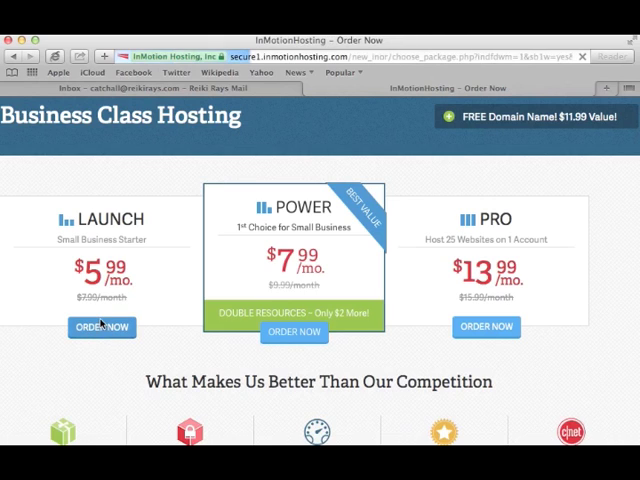
pyautogui.click(102, 328)
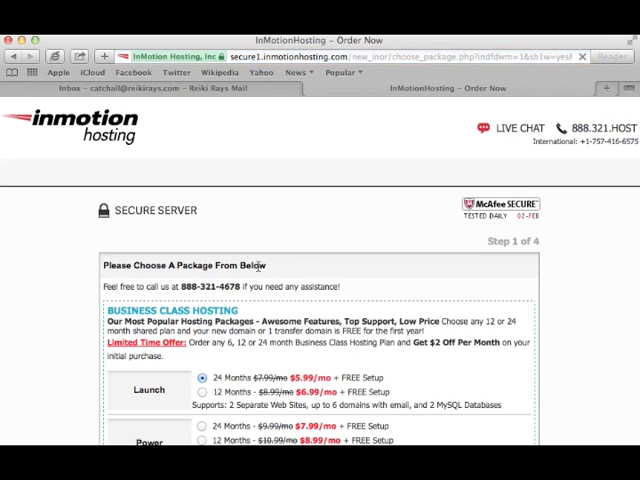
pyautogui.scroll(-3)
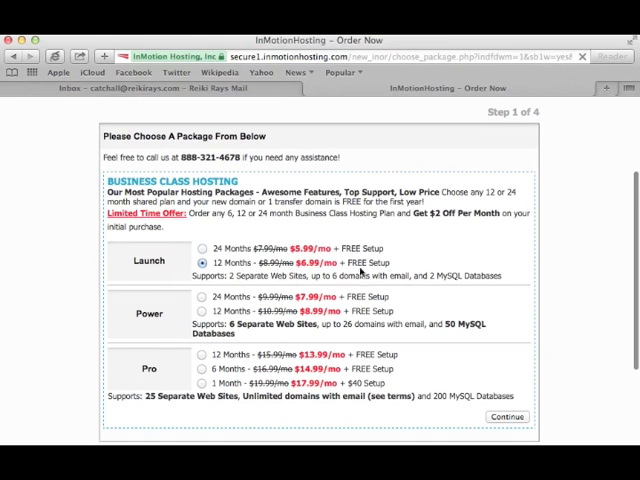
pyautogui.scroll(-3)
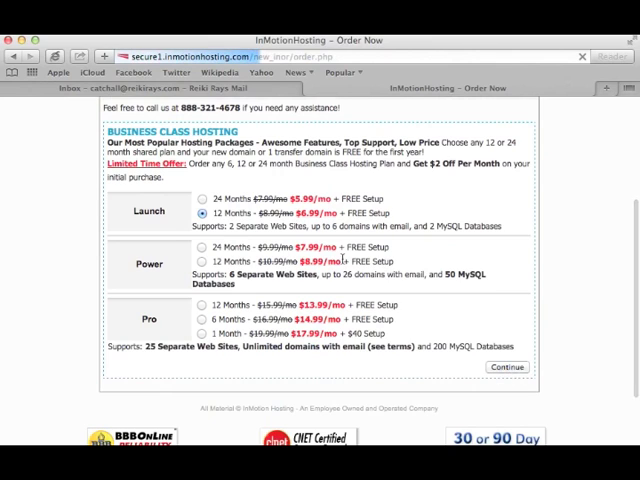
# Step: Continue with the Launch 12-month package and submit reikijanedow as the new domain name
pyautogui.click(508, 368)
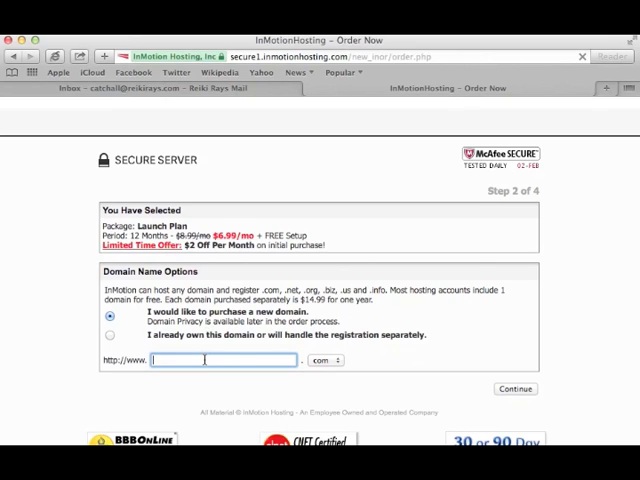
pyautogui.write('reiki')
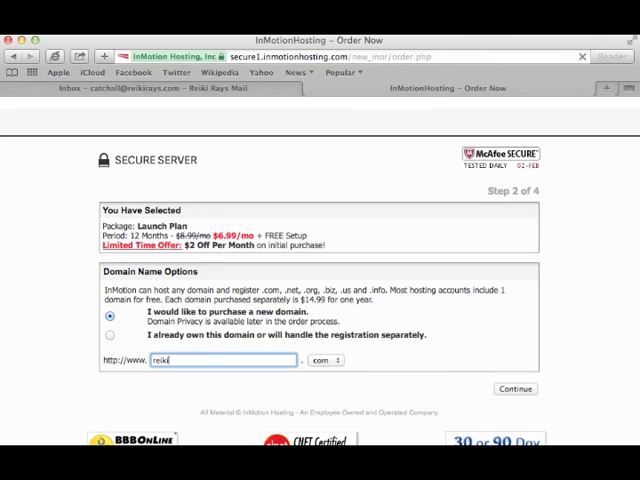
pyautogui.write('janed')
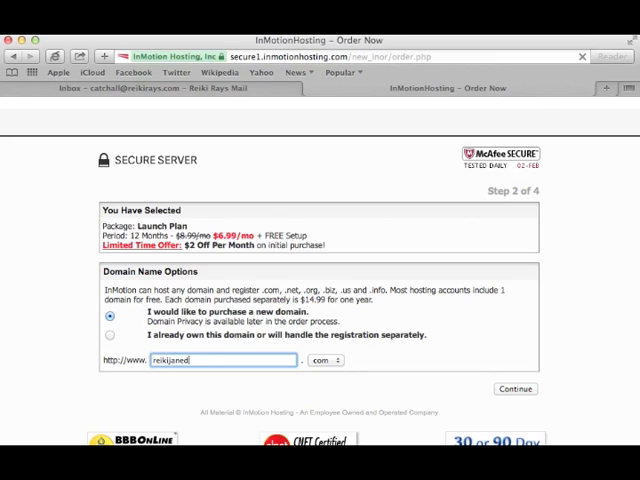
pyautogui.write('ow')
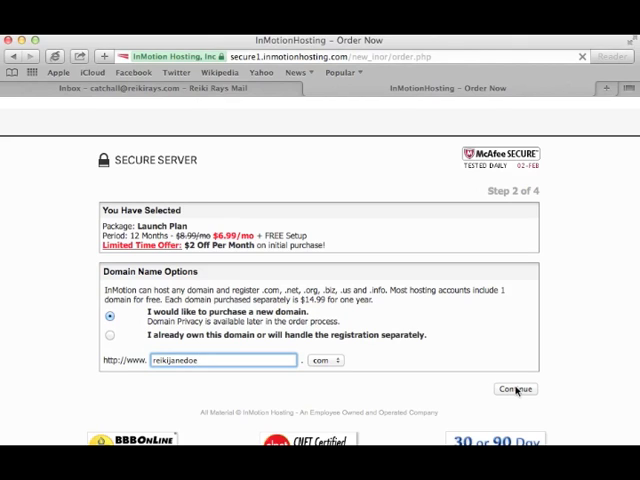
pyautogui.click(516, 388)
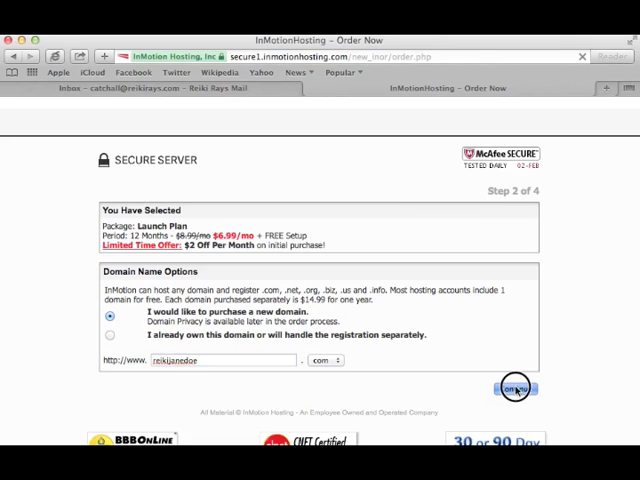
pyautogui.click(516, 388)
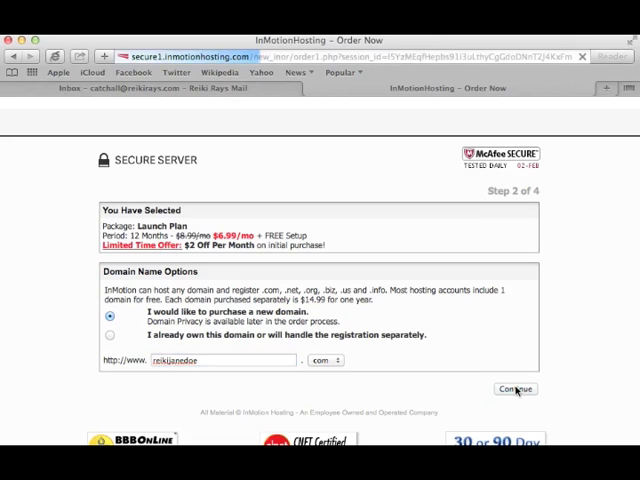
pyautogui.click(516, 388)
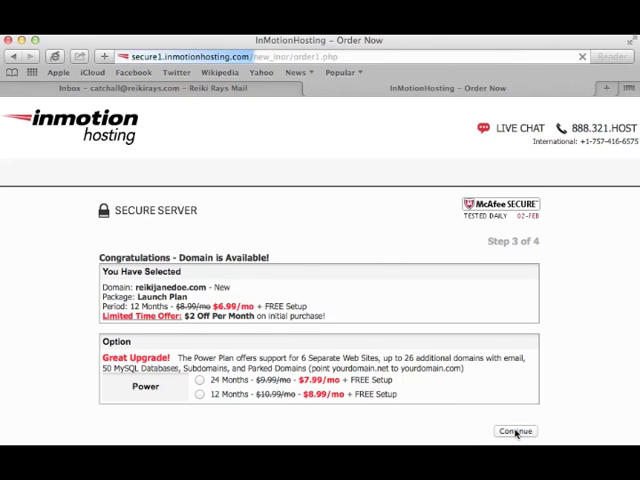
# Step: Proceed to order step 4 and choose a Max Speed Zone for the server
pyautogui.click(516, 432)
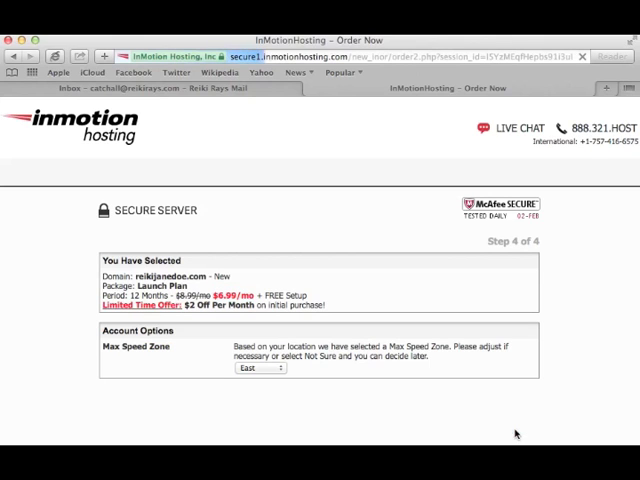
pyautogui.scroll(-3)
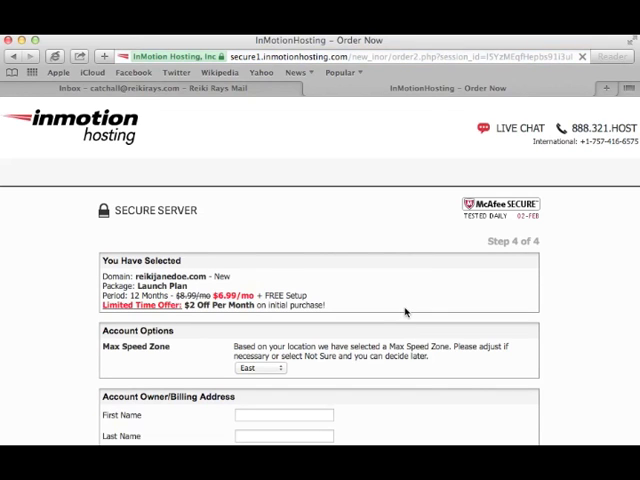
pyautogui.scroll(-3)
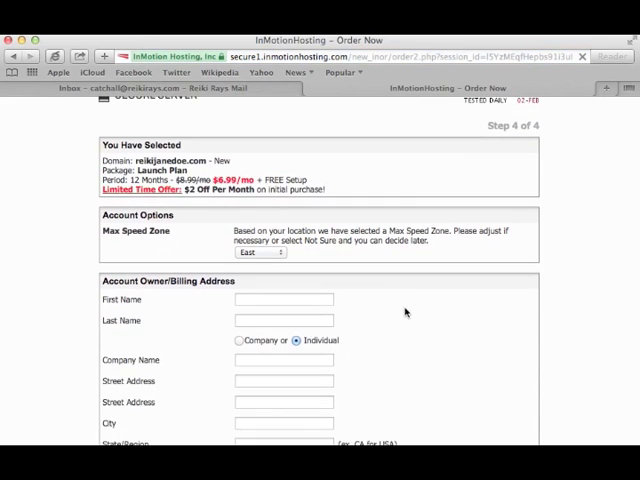
pyautogui.scroll(-3)
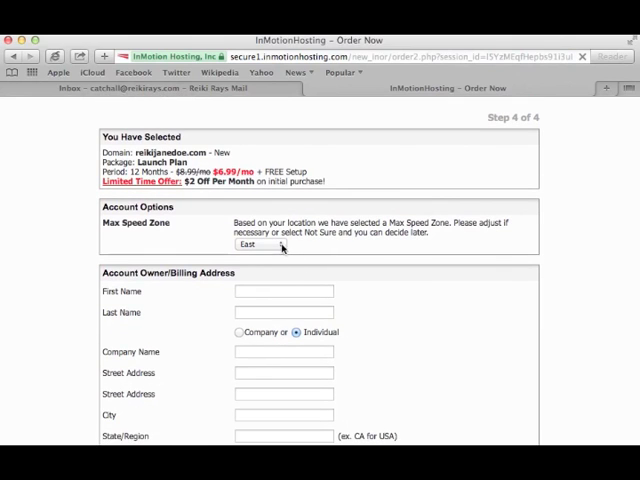
pyautogui.click(262, 244)
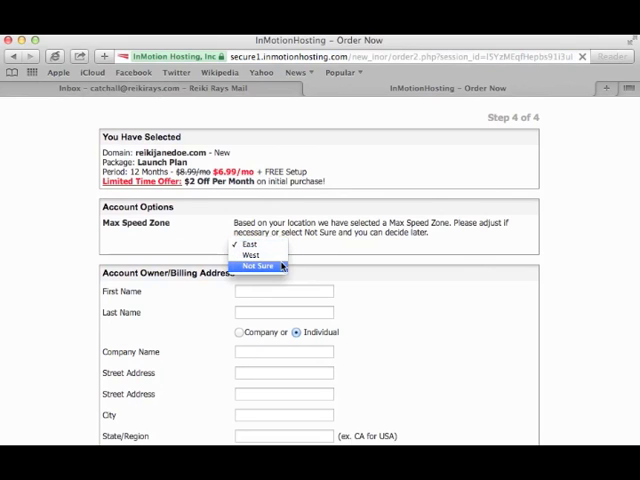
pyautogui.click(258, 266)
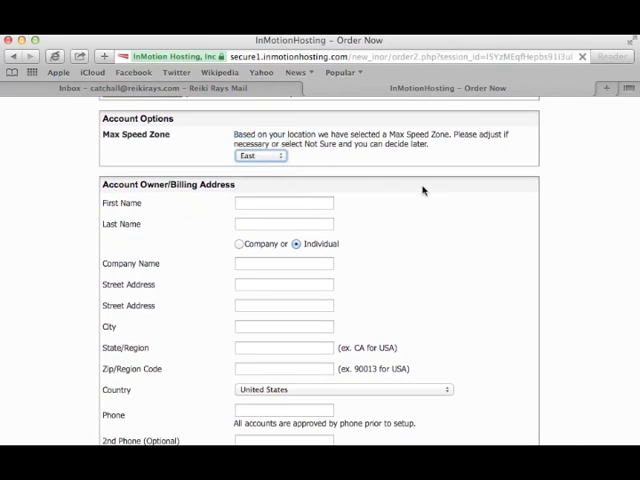
pyautogui.scroll(-3)
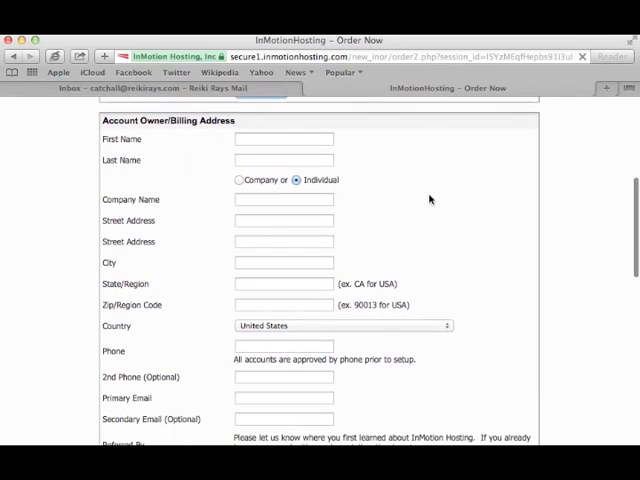
# Step: Fill the billing name, 'str C-tin...escu nr' street address, Bucharest city and region, and zip 616
pyautogui.click(284, 140)
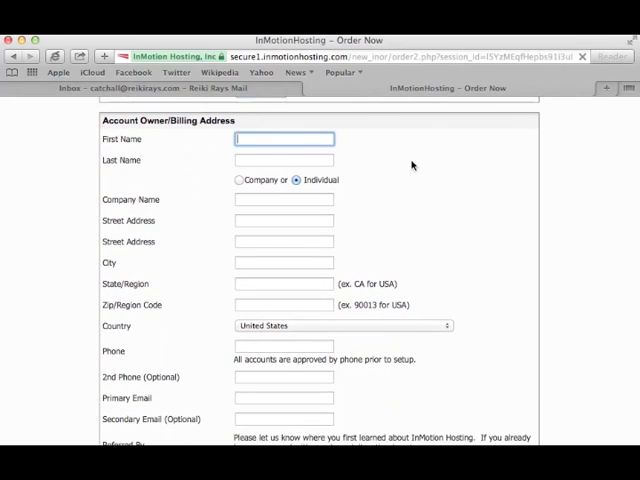
pyautogui.click(284, 140)
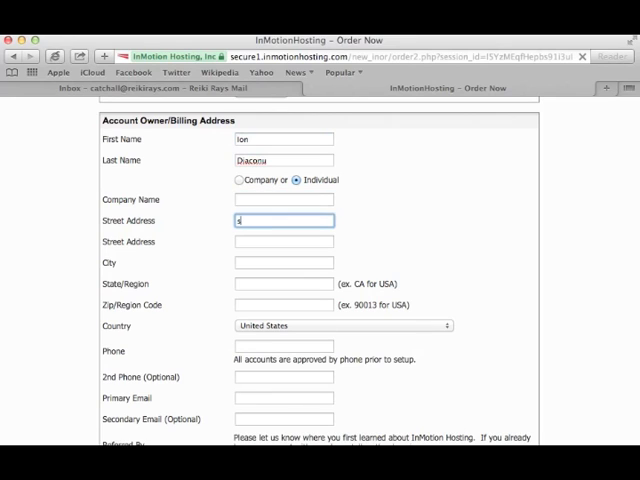
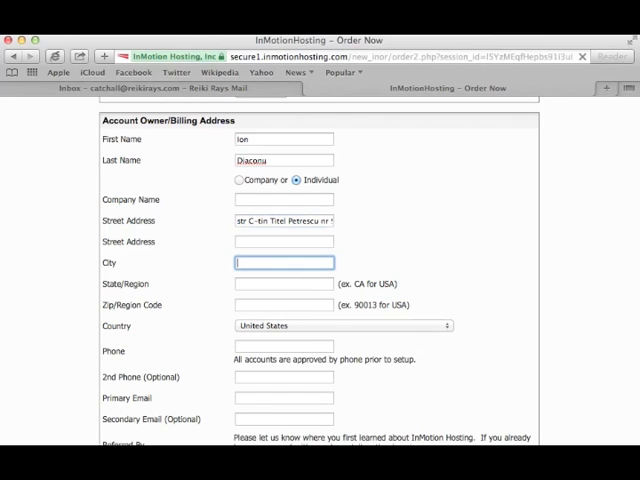
pyautogui.write('Bucharest')
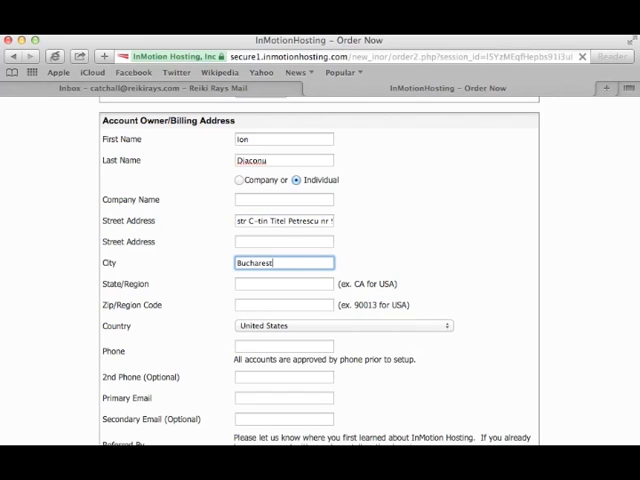
pyautogui.click(284, 284)
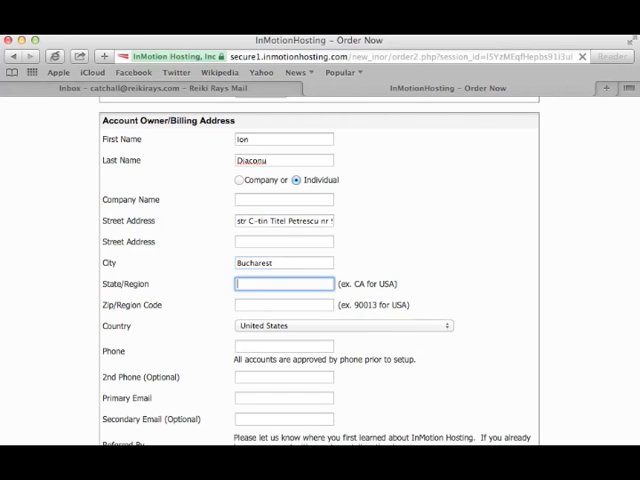
pyautogui.write('Bucharest')
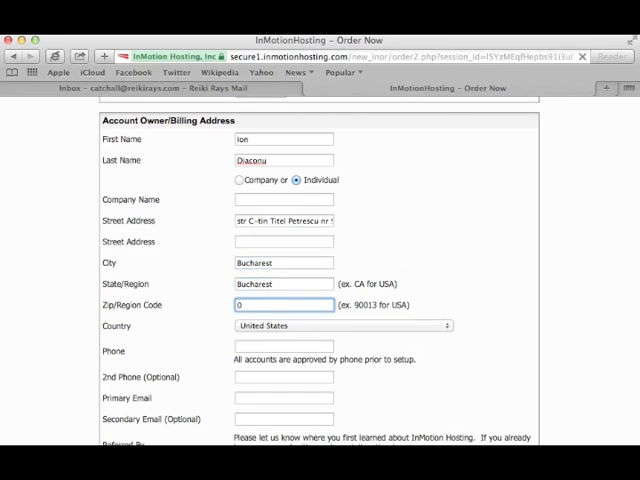
pyautogui.write('616')
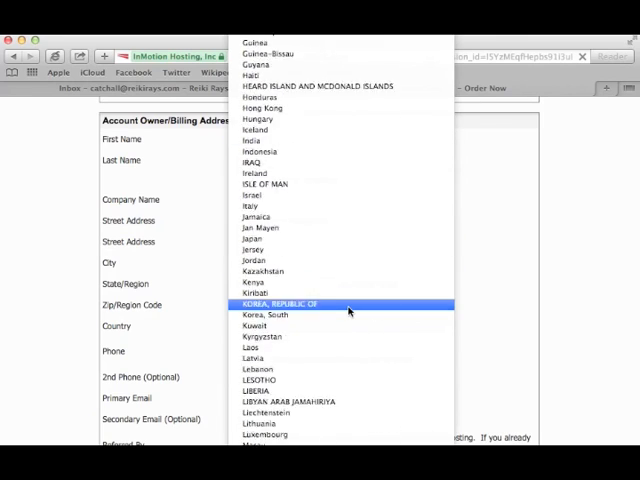
# Step: Set the country, enter a + phone number and reikijanedow as the primary email
pyautogui.scroll(-3)
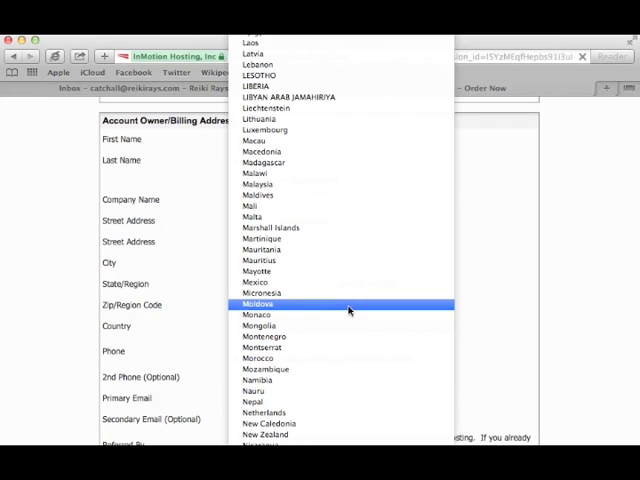
pyautogui.scroll(-3)
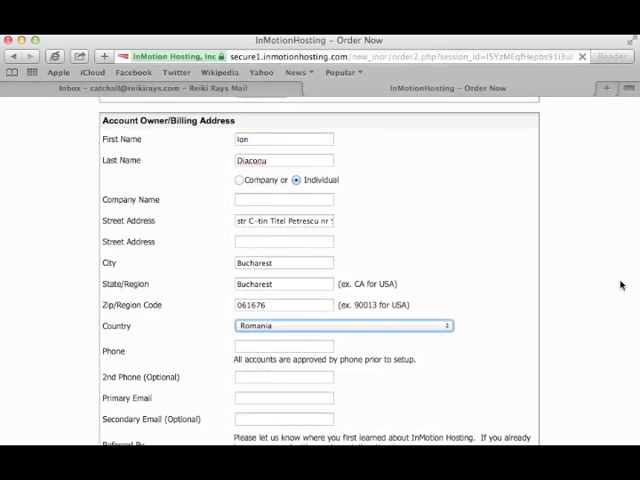
pyautogui.scroll(-3)
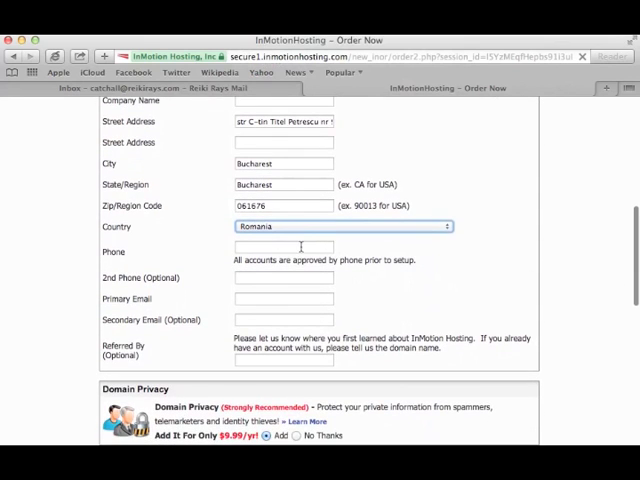
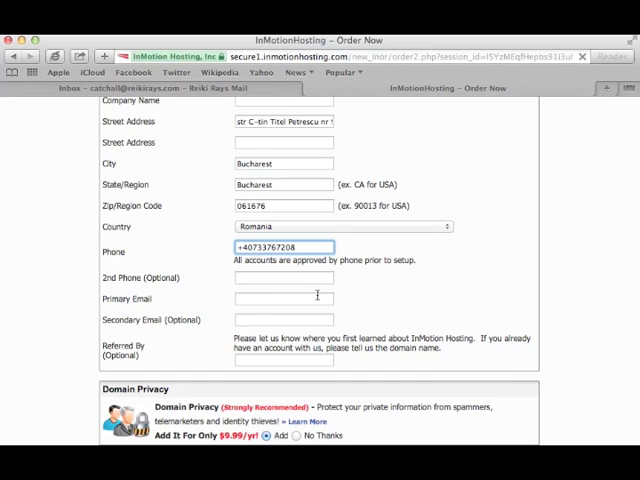
pyautogui.click(284, 298)
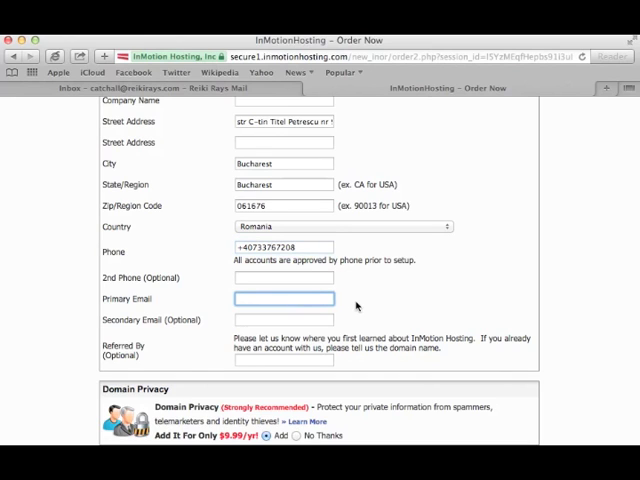
pyautogui.write('reiki')
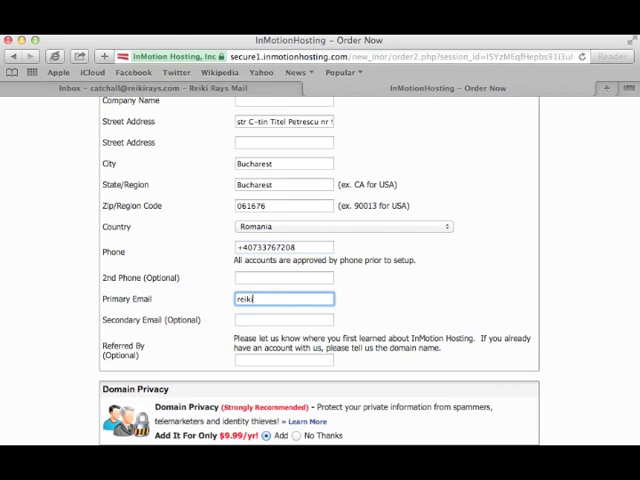
pyautogui.write('janedow')
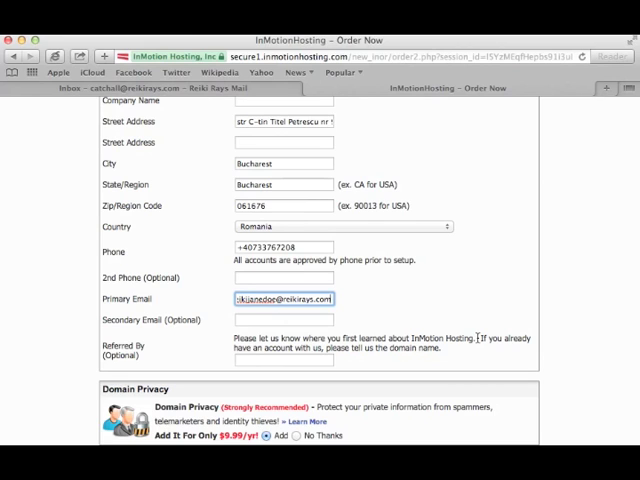
# Step: Decline the paid domain privacy add-on, agree to the terms and submit the Purchase Account order
pyautogui.scroll(-3)
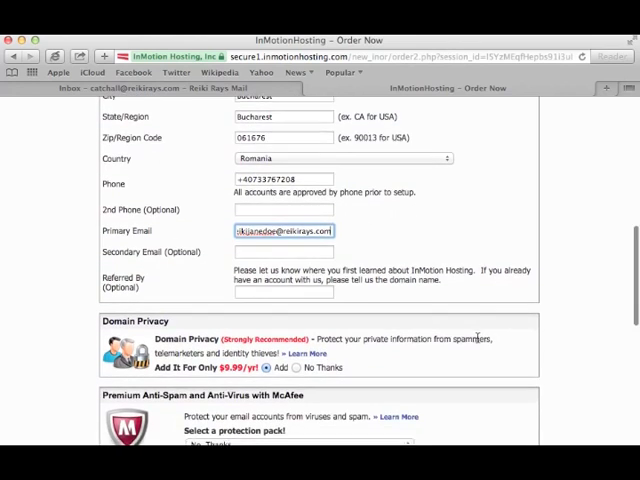
pyautogui.scroll(-3)
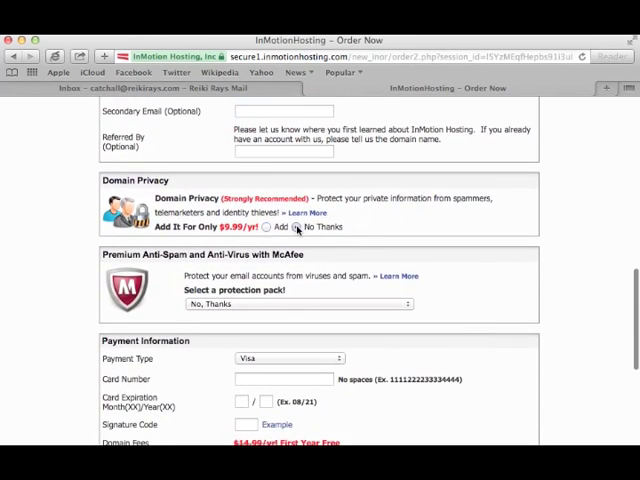
pyautogui.click(292, 228)
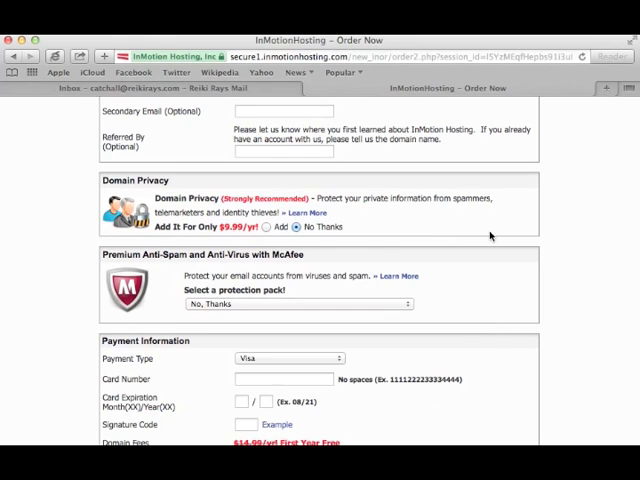
pyautogui.scroll(-3)
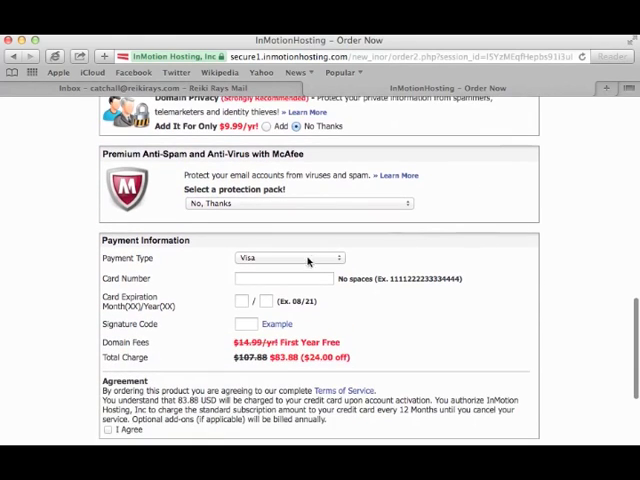
pyautogui.scroll(-3)
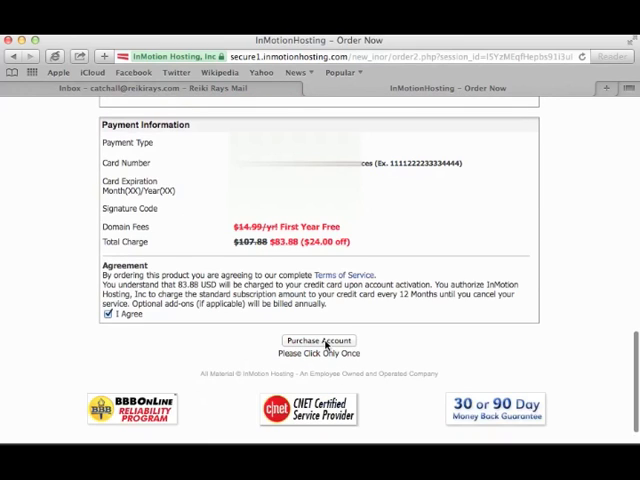
pyautogui.click(318, 340)
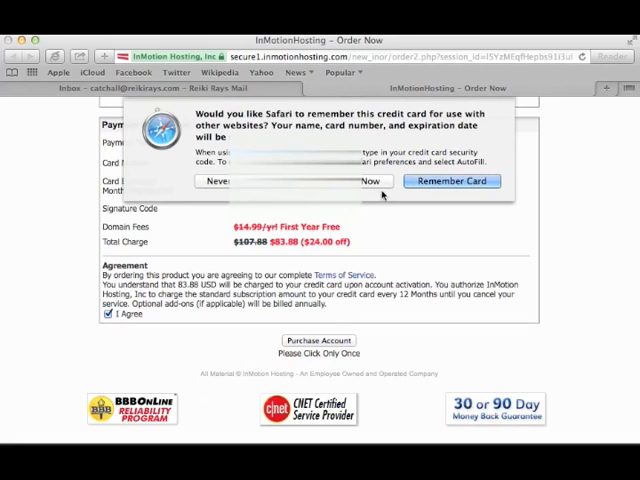
# Step: Decline Safari's offer to save the card details and switch to the mail inbox
pyautogui.click(372, 180)
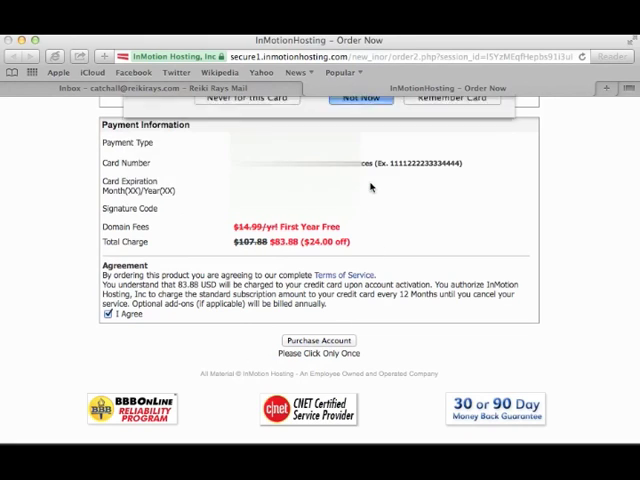
pyautogui.click(360, 98)
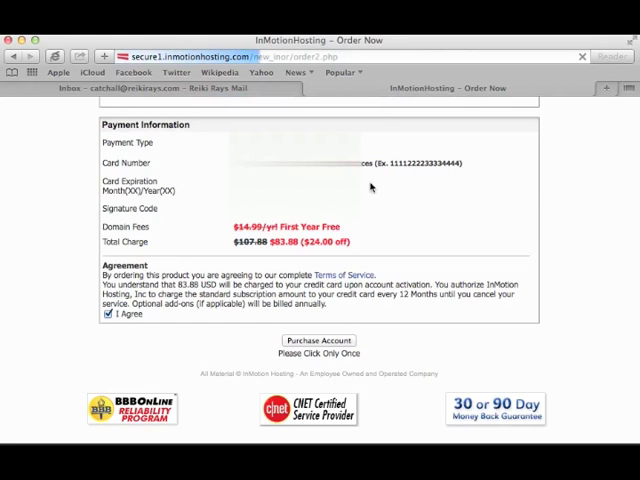
pyautogui.click(318, 340)
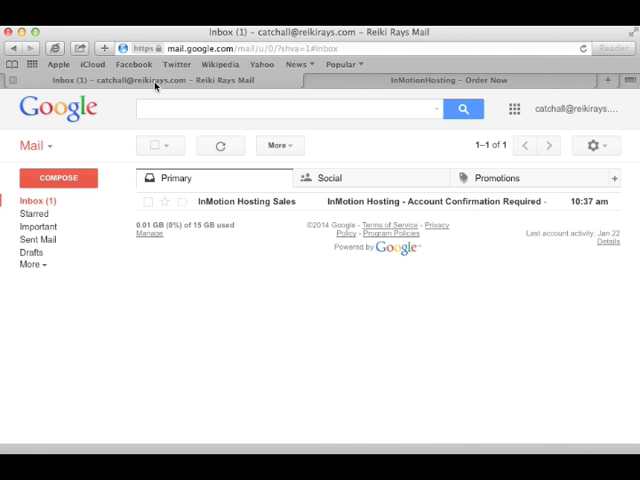
pyautogui.moveTo(348, 208)
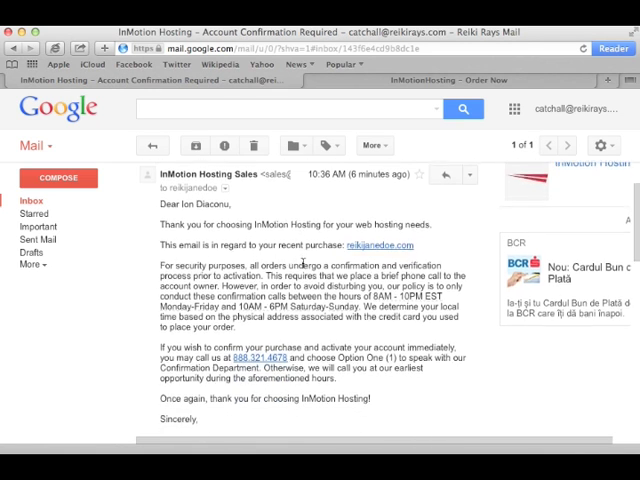
# Step: Read through the InMotion account confirmation email about phone verification
pyautogui.scroll(-3)
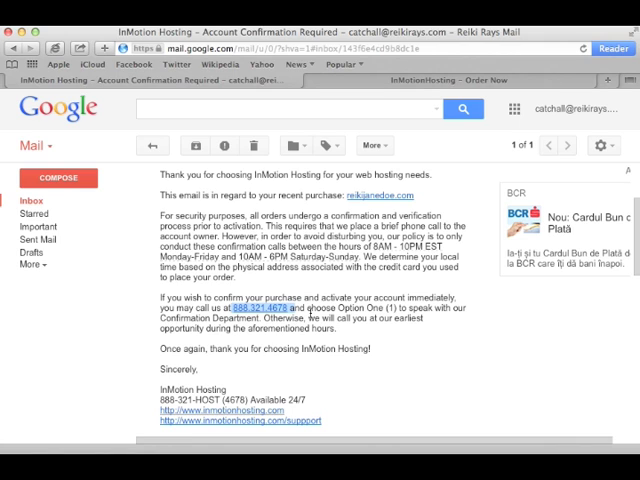
pyautogui.moveTo(188, 188)
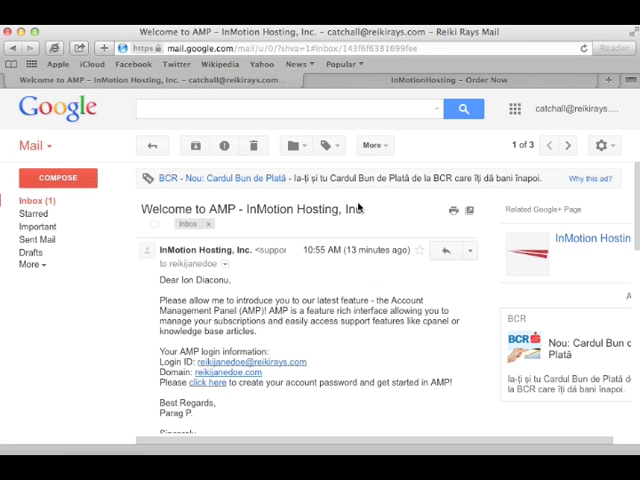
pyautogui.moveTo(204, 384)
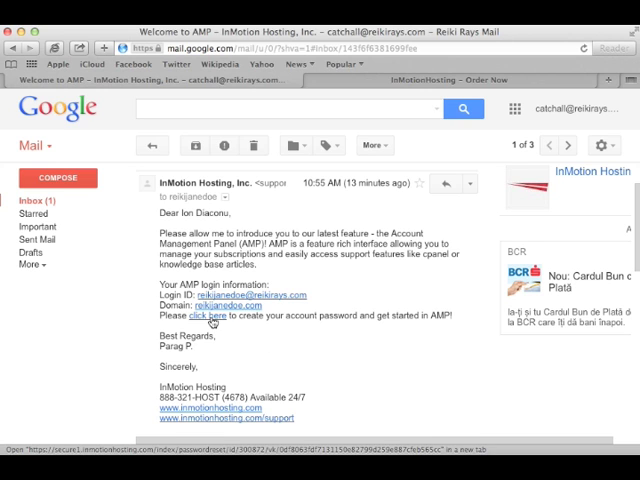
# Step: Follow the 'click here' link in the Welcome to AMP email to create the account password
pyautogui.click(210, 316)
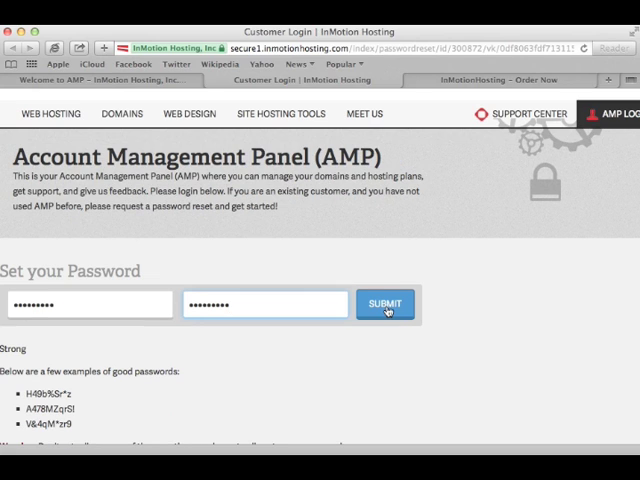
# Step: Submit the new AMP password and log in to reach the hosting account dashboard
pyautogui.click(384, 304)
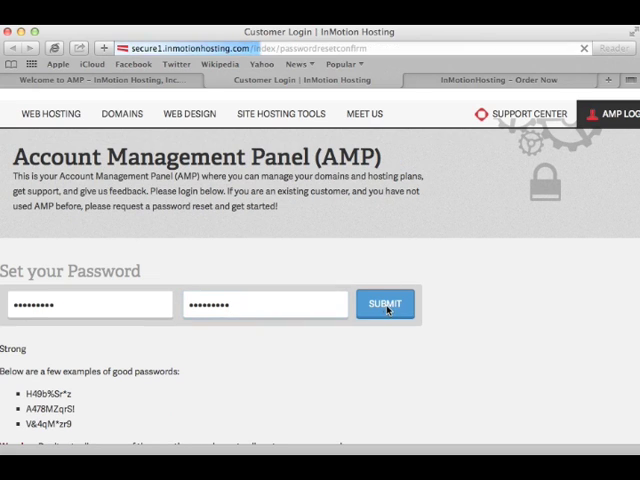
pyautogui.click(384, 304)
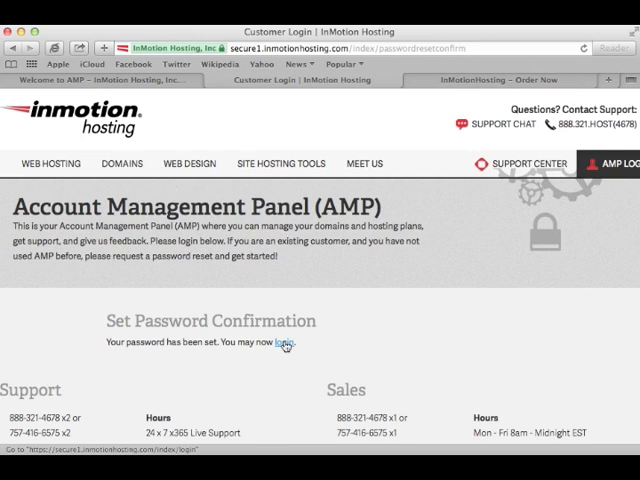
pyautogui.click(284, 344)
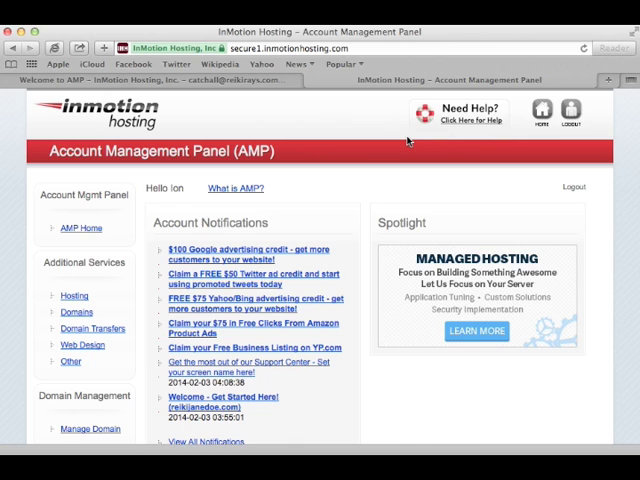
pyautogui.moveTo(408, 152)
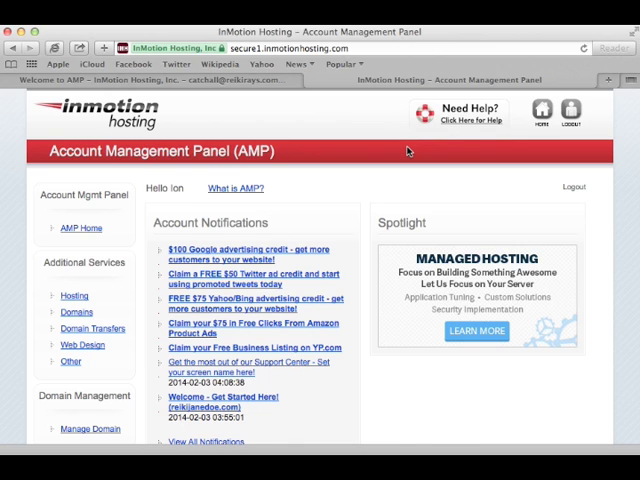
pyautogui.scroll(-3)
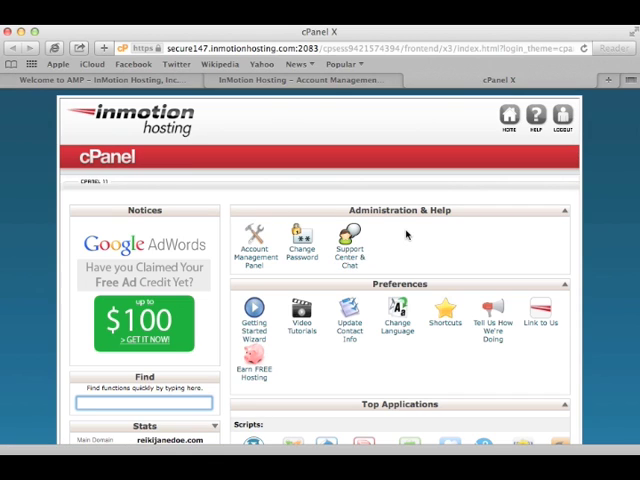
pyautogui.moveTo(408, 236)
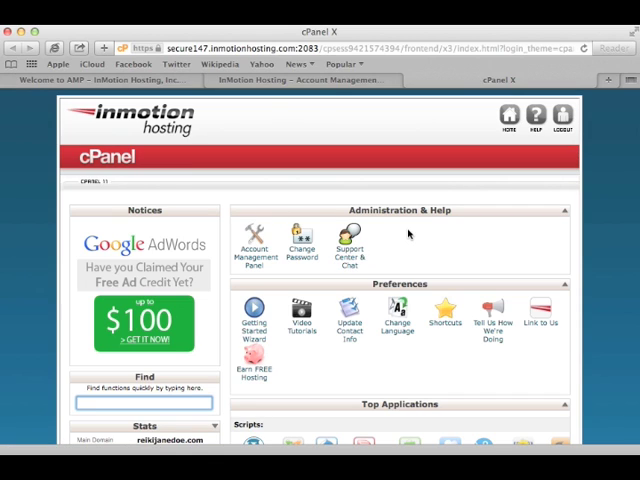
# Step: Scroll down cPanel to reach the Softaculous WordPress installer in the Scripts section
pyautogui.scroll(-3)
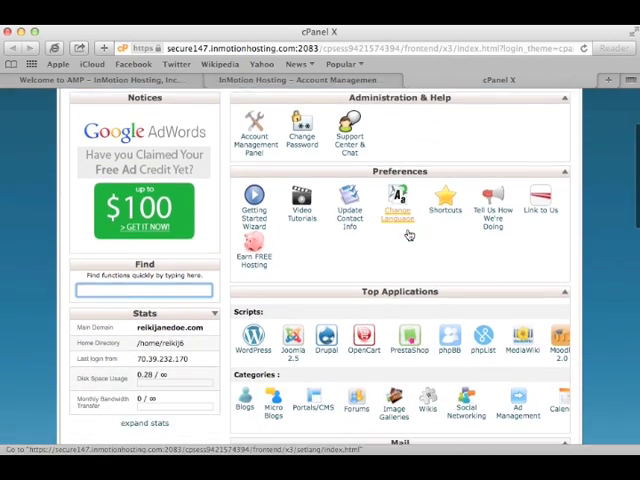
pyautogui.scroll(-3)
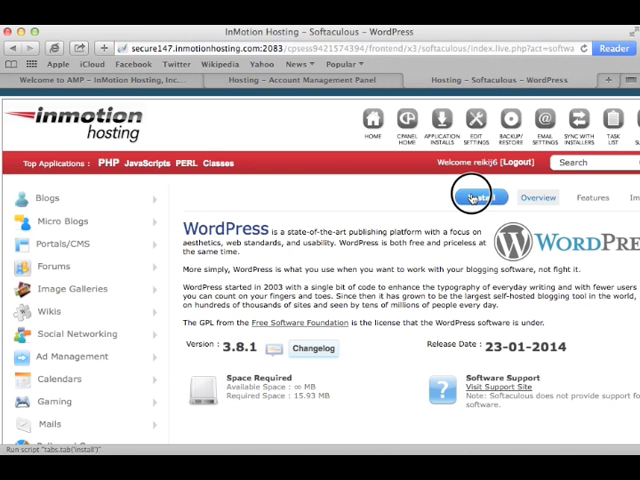
# Step: Begin the WordPress install and move down to the Site Settings section
pyautogui.click(480, 196)
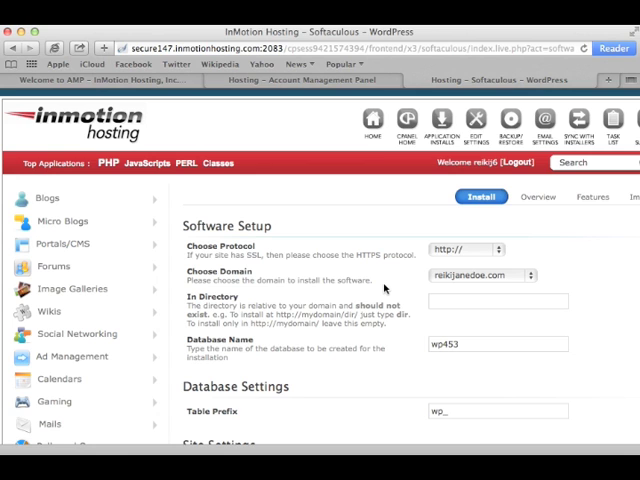
pyautogui.scroll(-3)
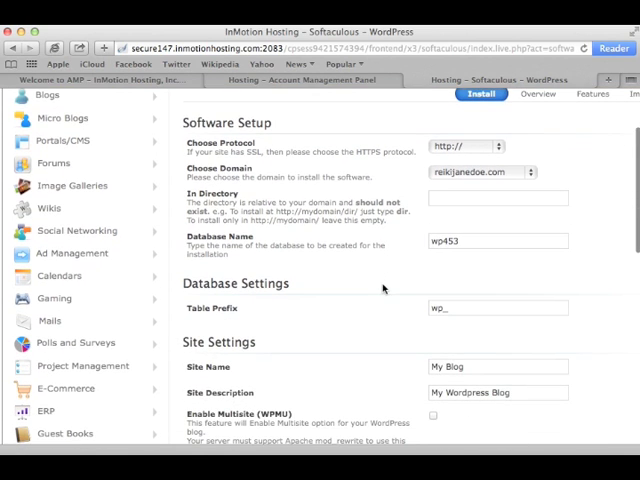
pyautogui.scroll(-3)
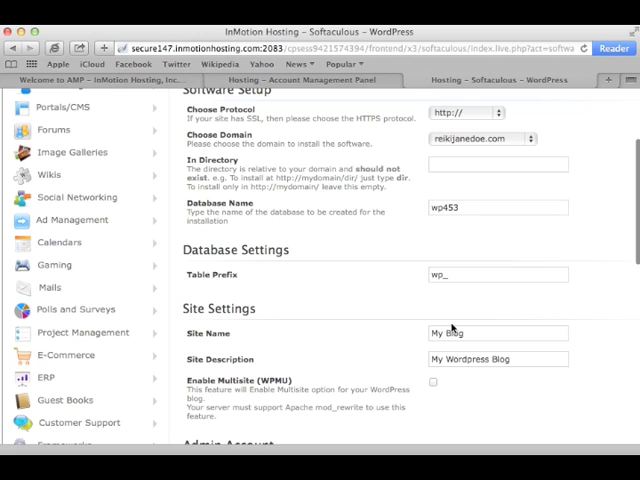
# Step: Name the site 'Reiki Jane Doe' with the description 'Healing the World'
pyautogui.click(496, 332)
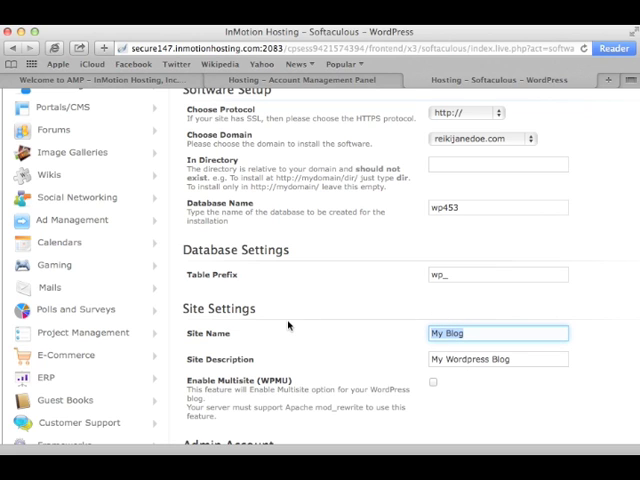
pyautogui.write('Reiki Jane Doe')
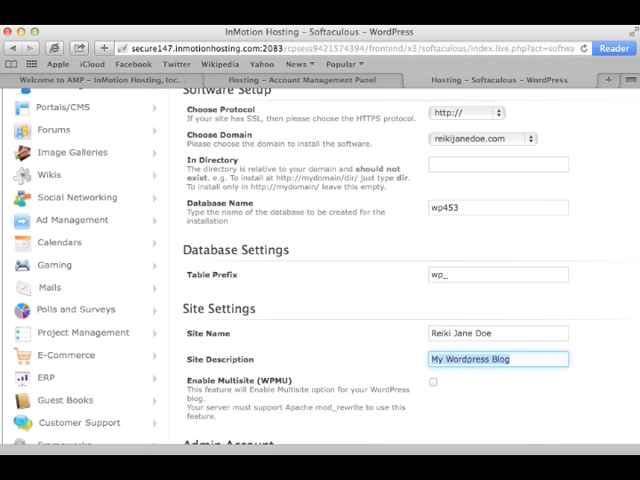
pyautogui.write('Healing the')
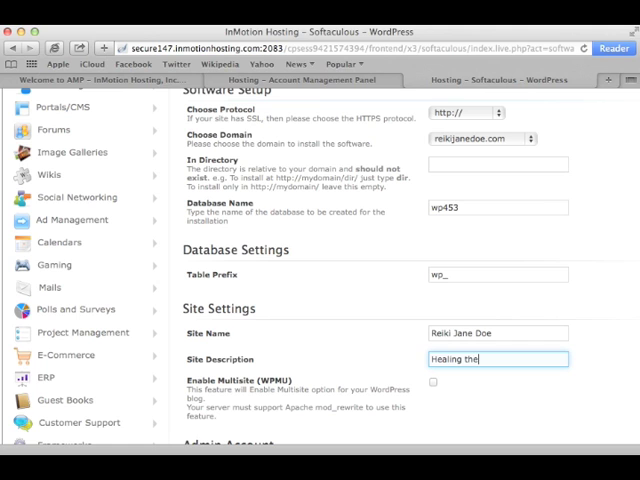
pyautogui.write('World')
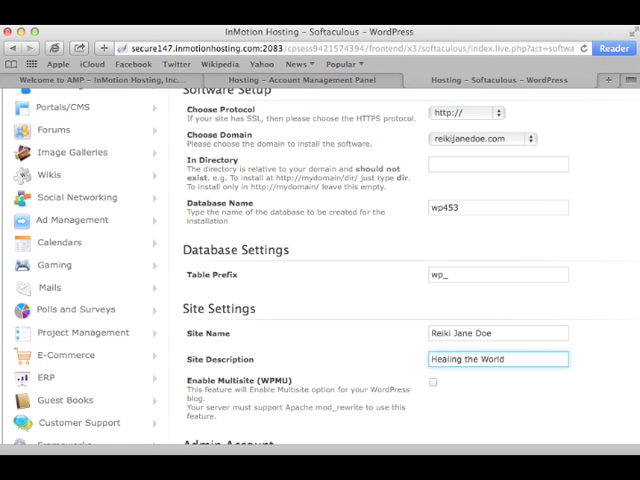
pyautogui.scroll(-3)
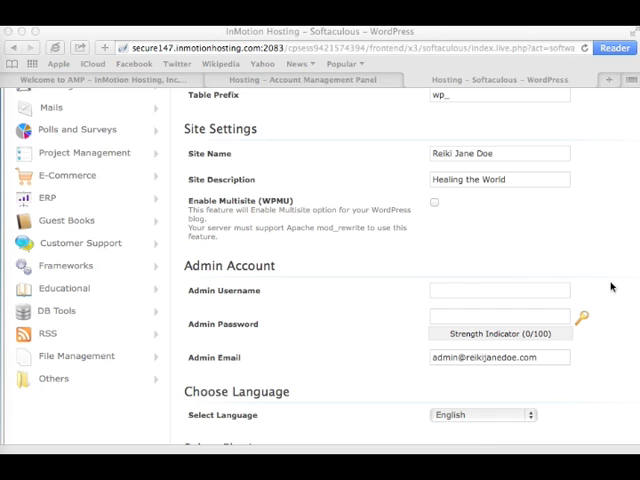
# Step: Fill the admin account with username 'jane', a strong password and a janedoe admin email
pyautogui.click(498, 290)
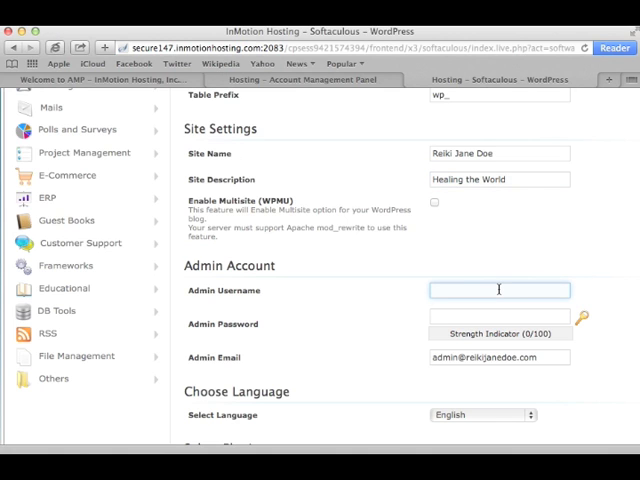
pyautogui.write('jane')
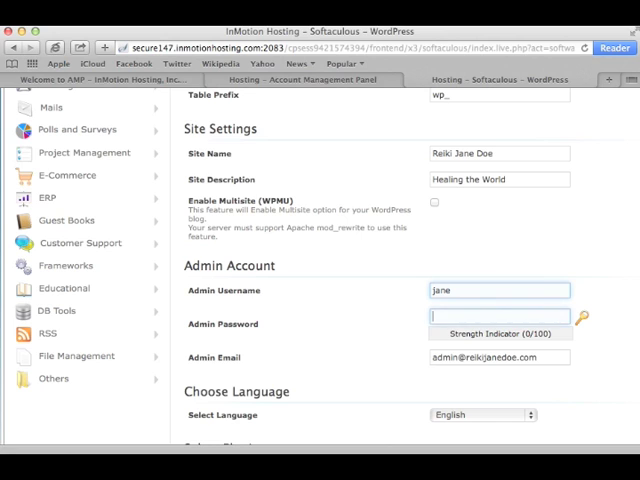
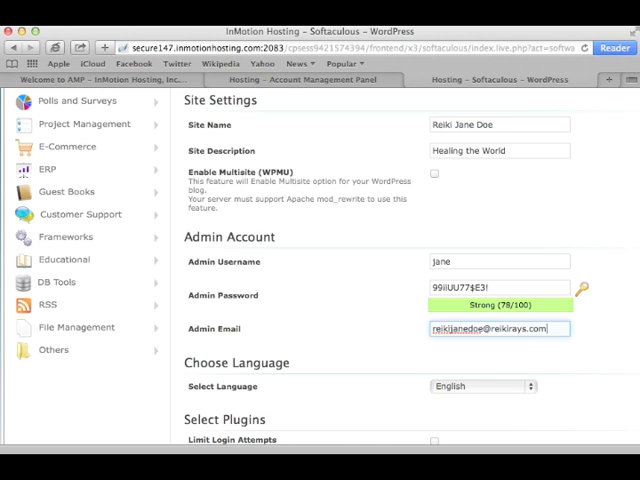
pyautogui.scroll(-3)
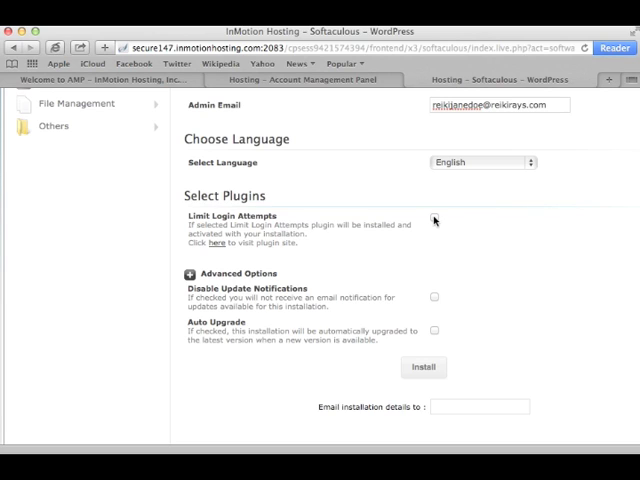
# Step: Enable Limit Login Attempts and Auto Upgrade, email details to reiki@reikira…, and start the install
pyautogui.click(434, 220)
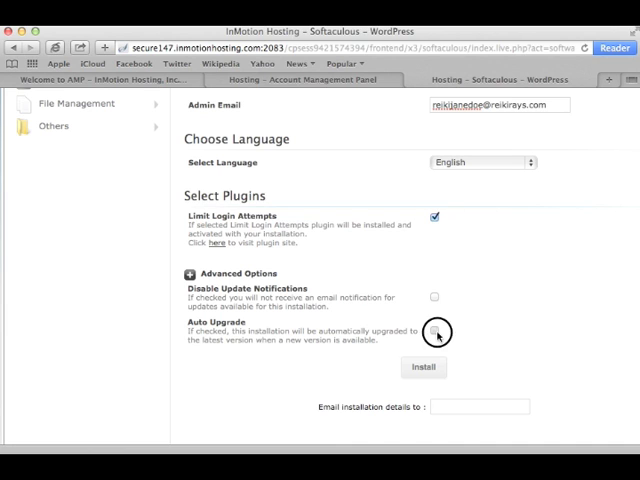
pyautogui.click(432, 332)
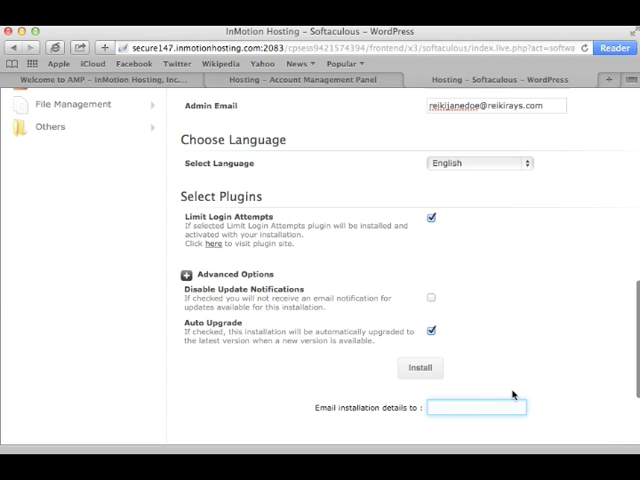
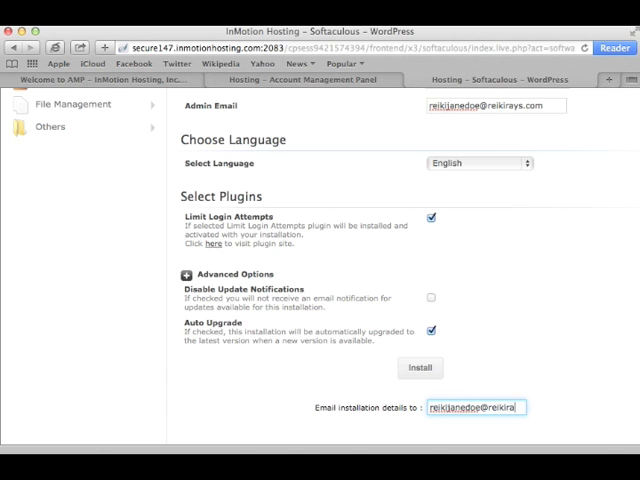
pyautogui.click(420, 368)
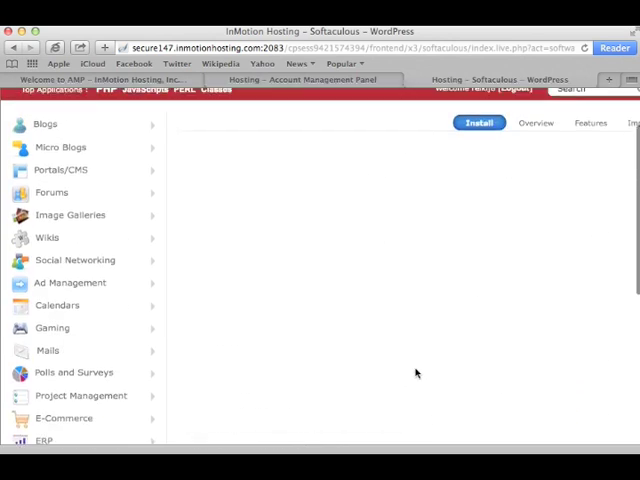
# Step: Open a new browser tab to reach the newly installed site
pyautogui.click(480, 122)
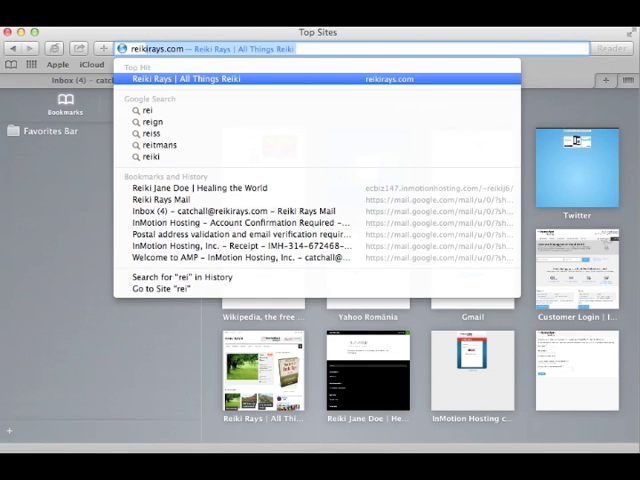
# Step: Load reikijanedoe.com, showing its Hello World post, and go to Log in under Meta
pyautogui.write('reikijanedoe.com')
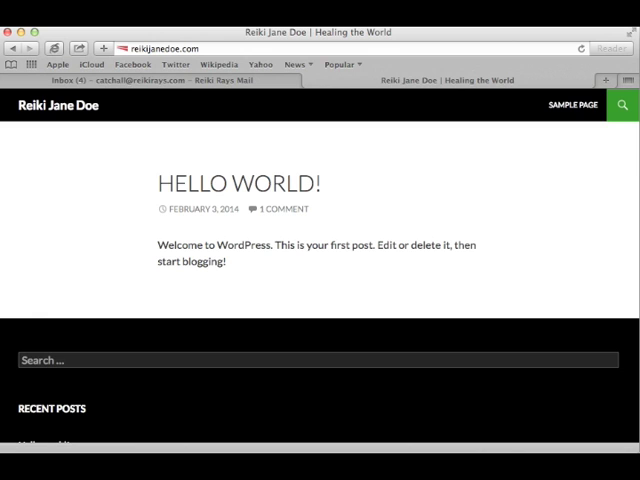
pyautogui.scroll(-3)
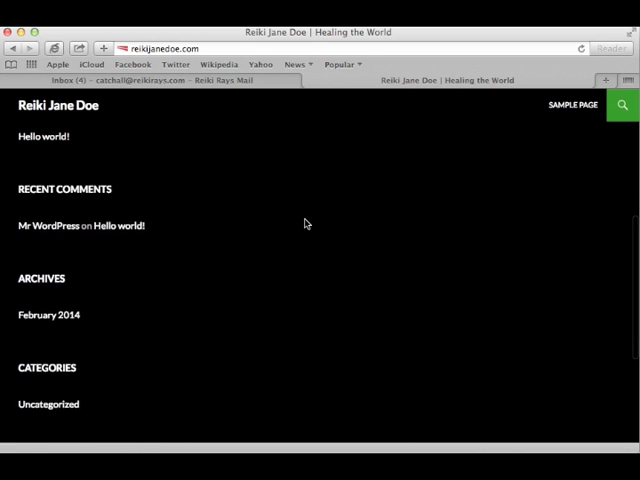
pyautogui.scroll(-3)
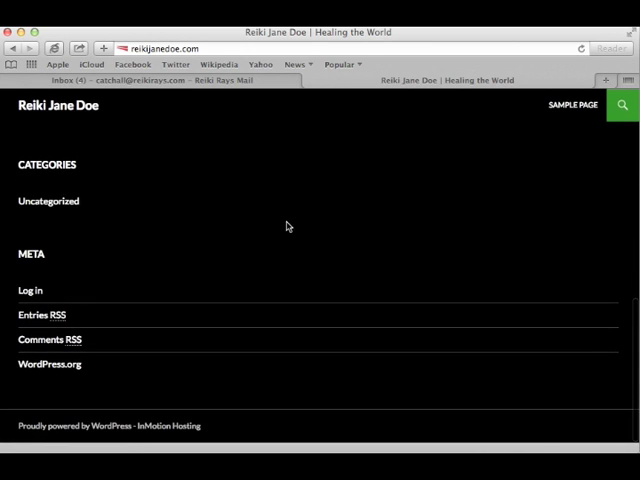
pyautogui.click(32, 288)
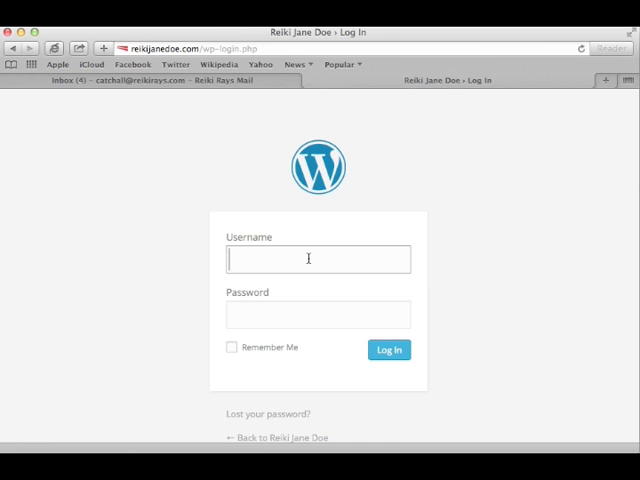
# Step: Sign in as 'jane' with Remember Me ticked, declining Safari's save-password prompt
pyautogui.write('jane')
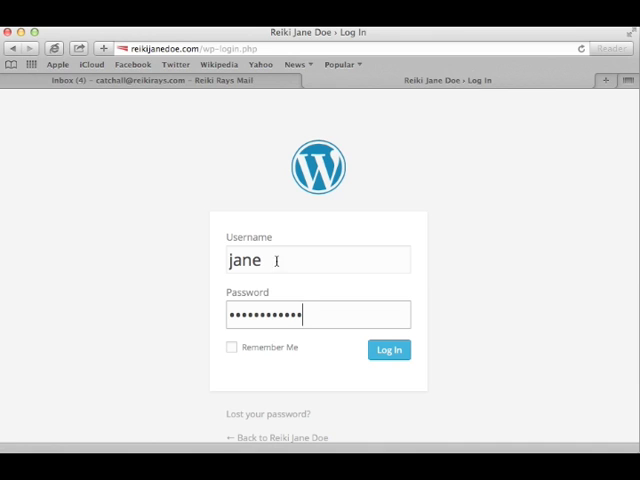
pyautogui.click(388, 350)
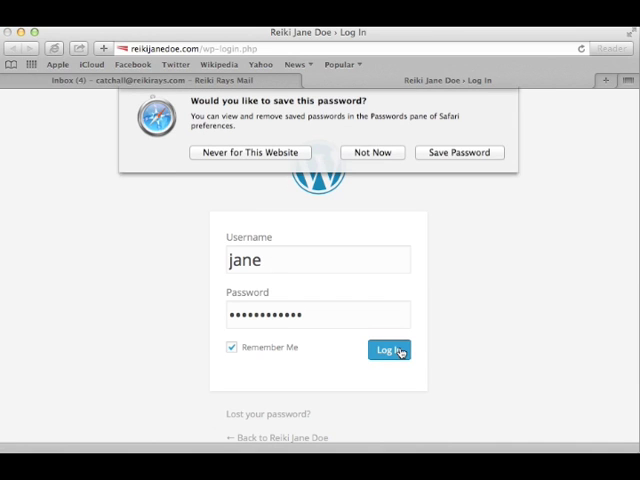
pyautogui.click(372, 152)
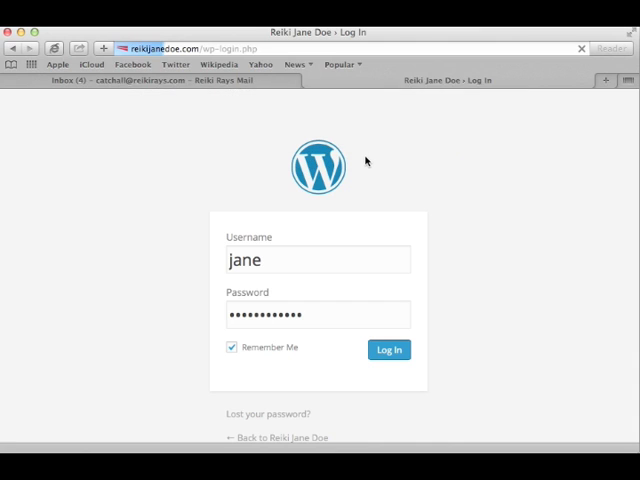
pyautogui.click(388, 348)
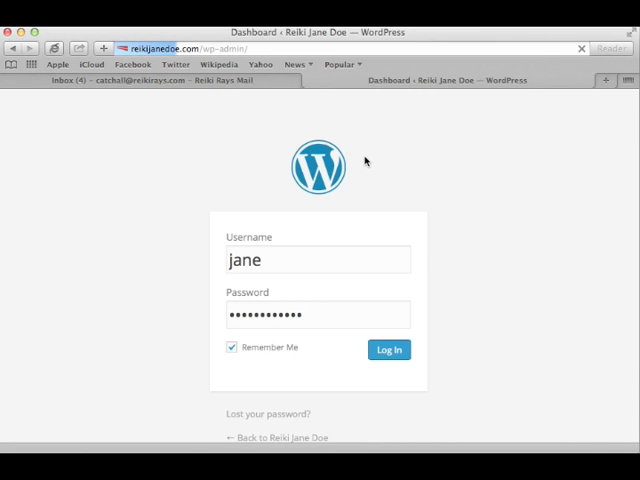
pyautogui.click(388, 348)
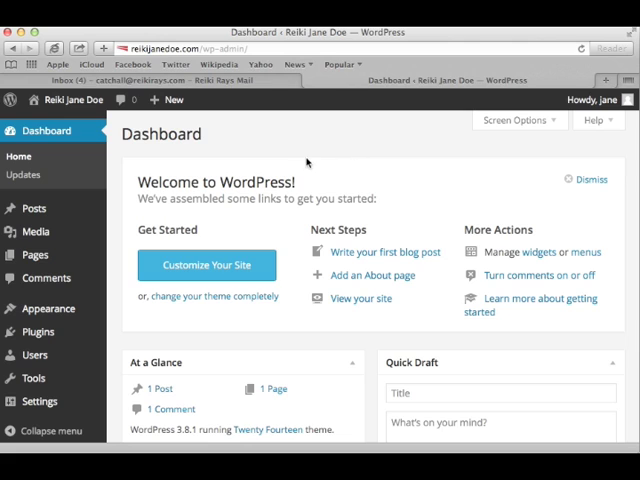
pyautogui.moveTo(120, 292)
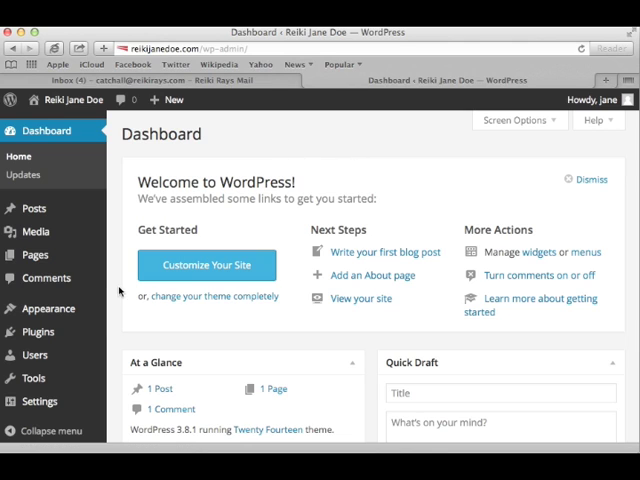
pyautogui.moveTo(48, 308)
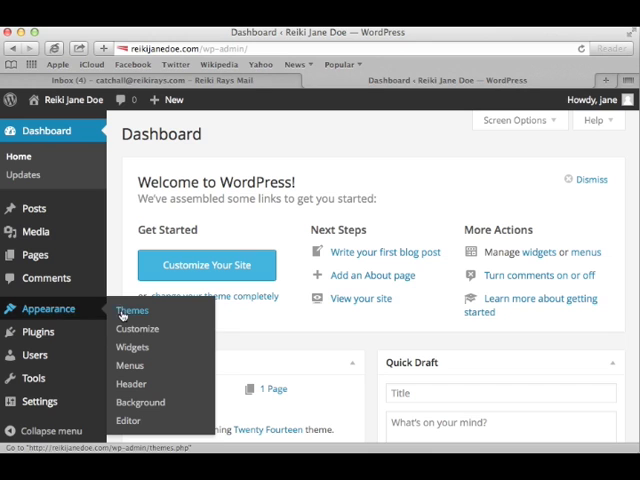
# Step: In Appearance > Themes, activate the Twenty Thirteen theme in place of Twenty Fourteen
pyautogui.click(130, 312)
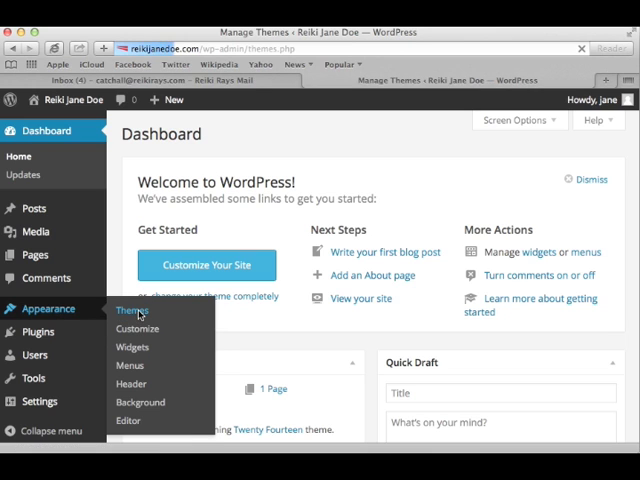
pyautogui.click(132, 310)
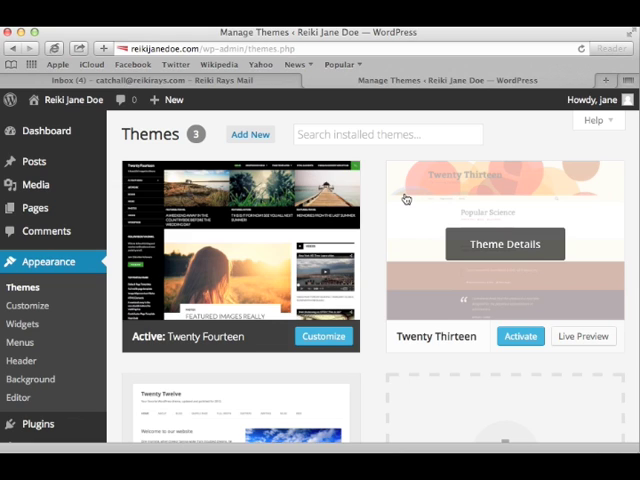
pyautogui.moveTo(384, 260)
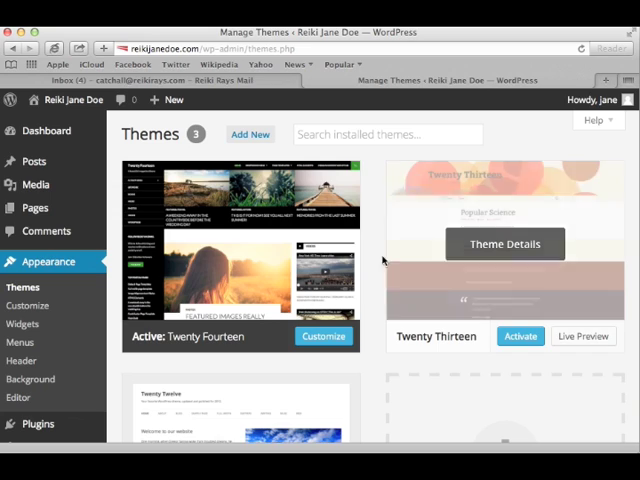
pyautogui.scroll(-3)
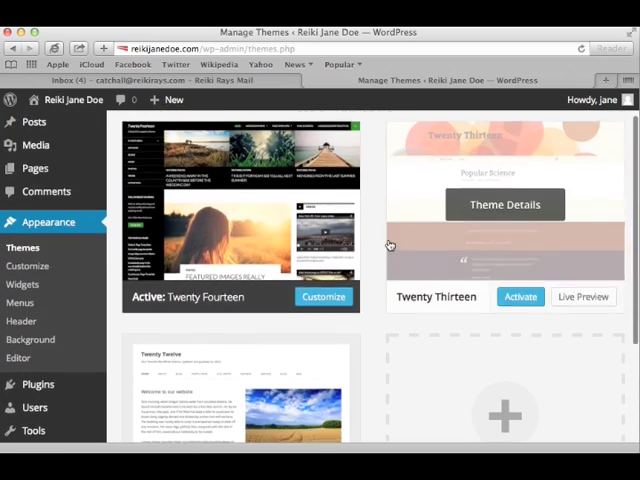
pyautogui.click(504, 204)
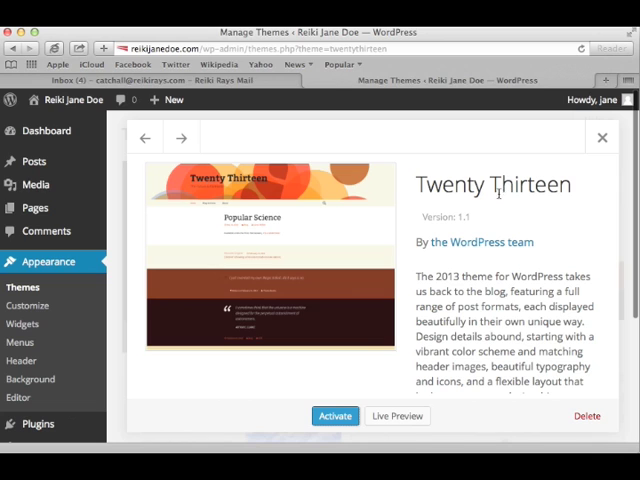
pyautogui.click(336, 416)
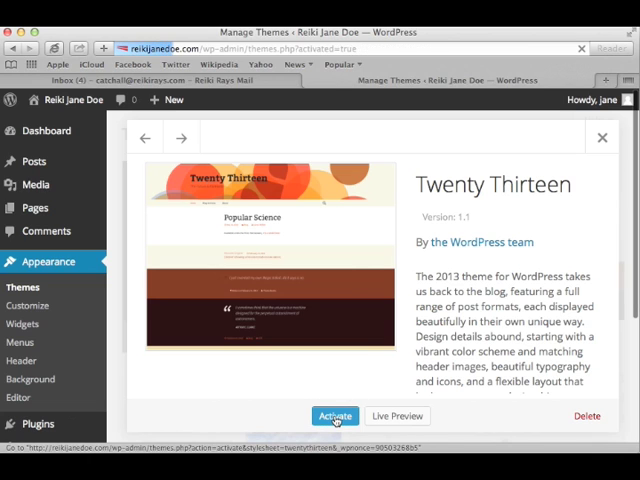
pyautogui.click(336, 416)
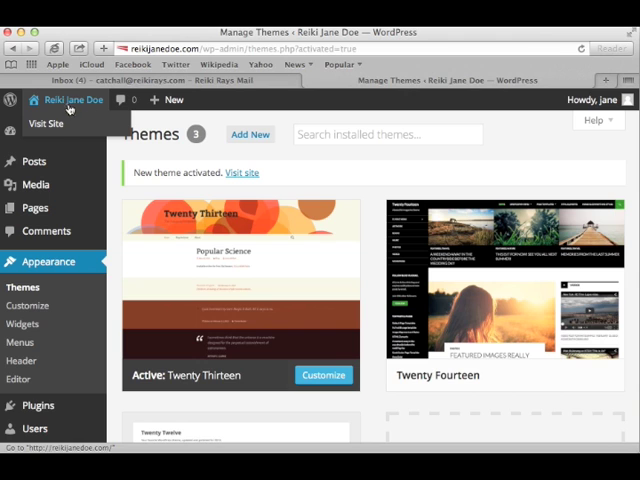
pyautogui.rightClick(44, 122)
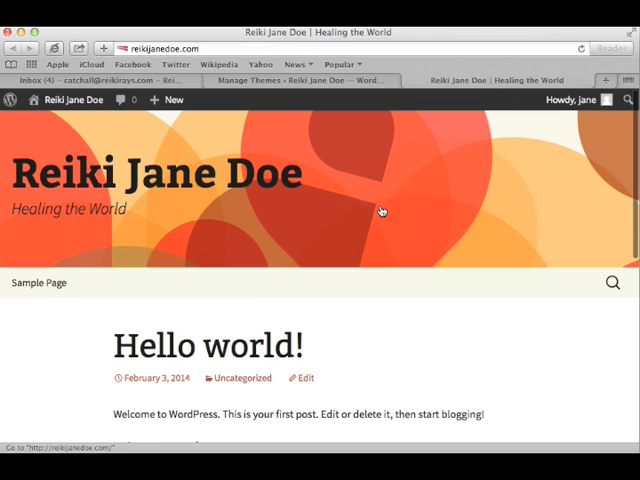
pyautogui.scroll(-3)
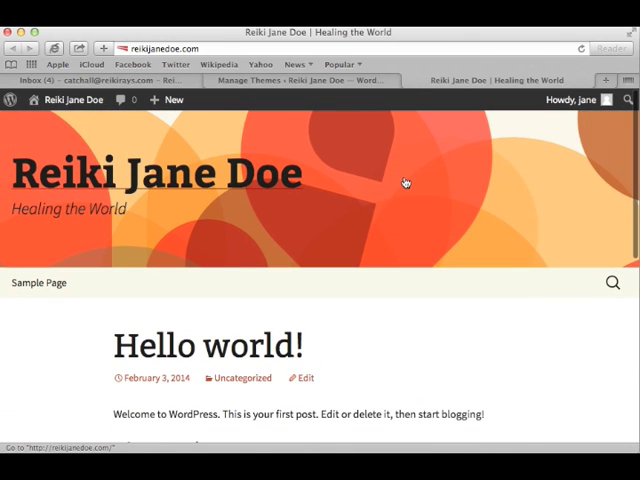
pyautogui.moveTo(328, 108)
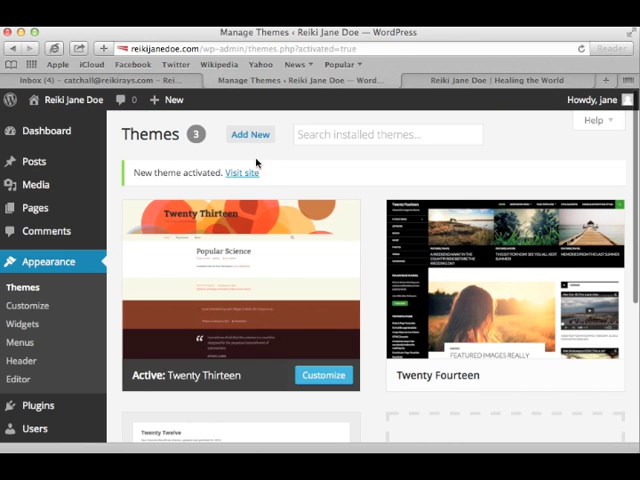
# Step: Edit the Sample Page, retitling it 'About' and clearing its example body text
pyautogui.click(36, 208)
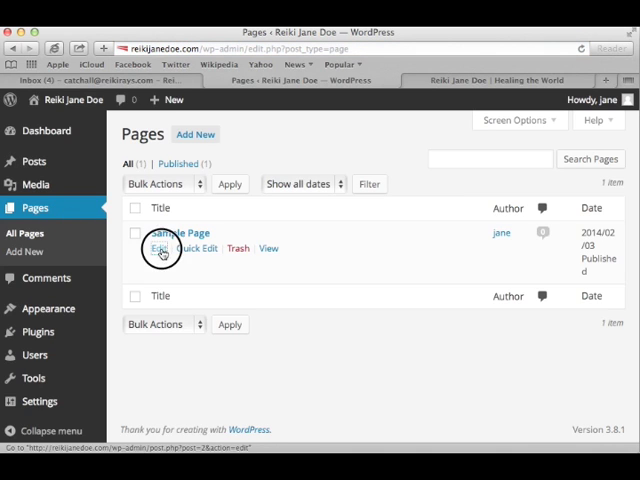
pyautogui.click(152, 248)
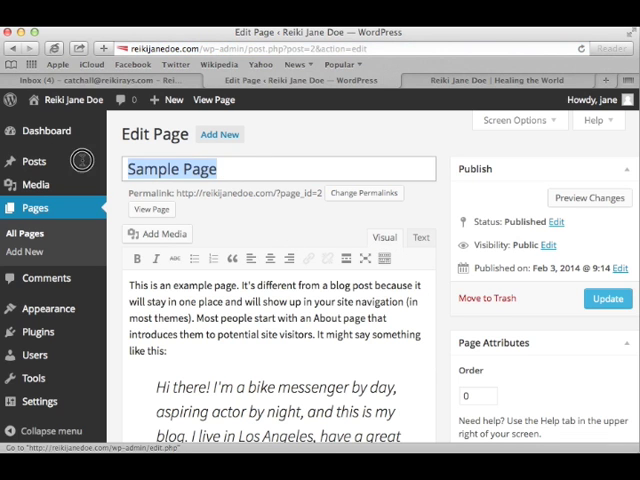
pyautogui.moveTo(32, 160)
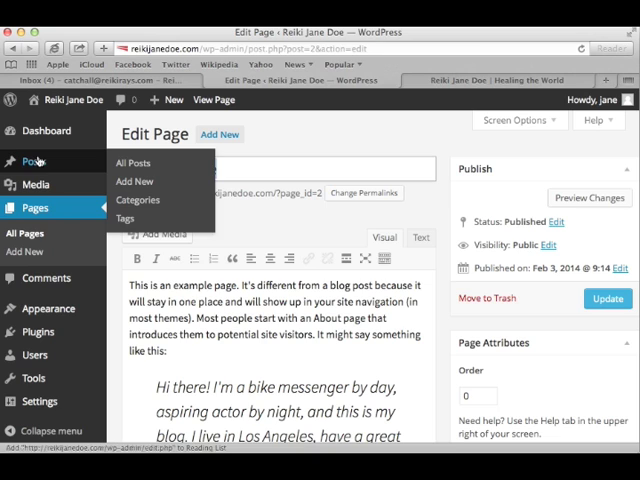
pyautogui.write('A')
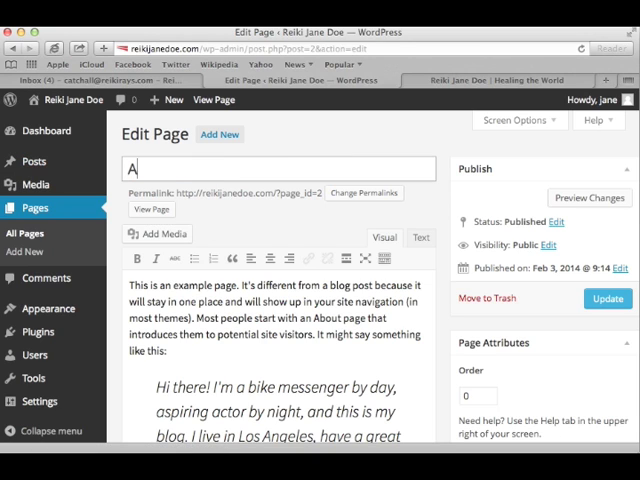
pyautogui.write('bout')
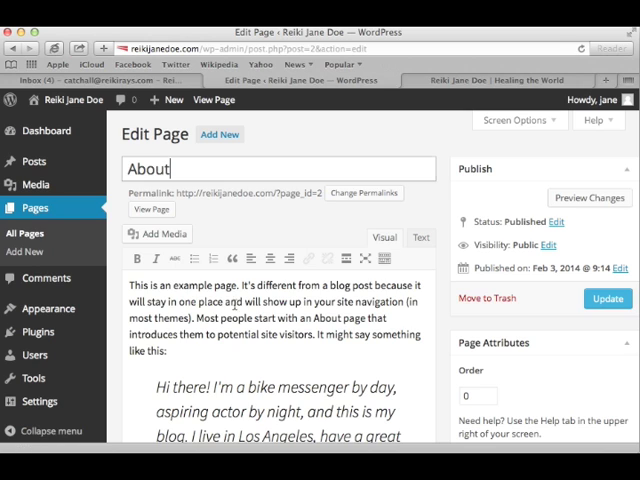
pyautogui.scroll(-3)
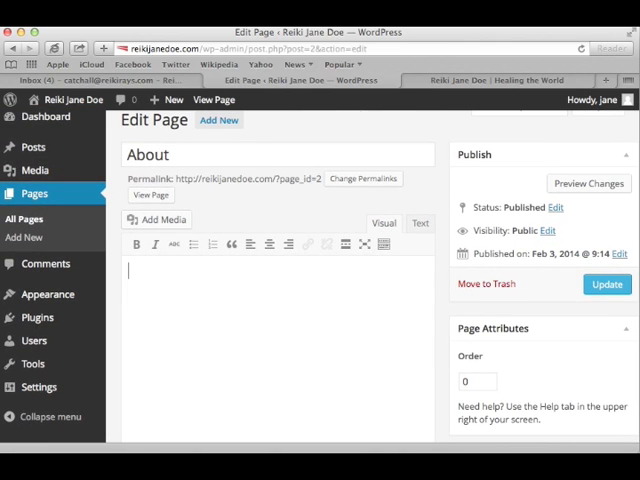
# Step: Write 'Jane Doe is a Reiki Master since 2006 and has… person at a time.' and update the page
pyautogui.write('Jane Doe is a Rei')
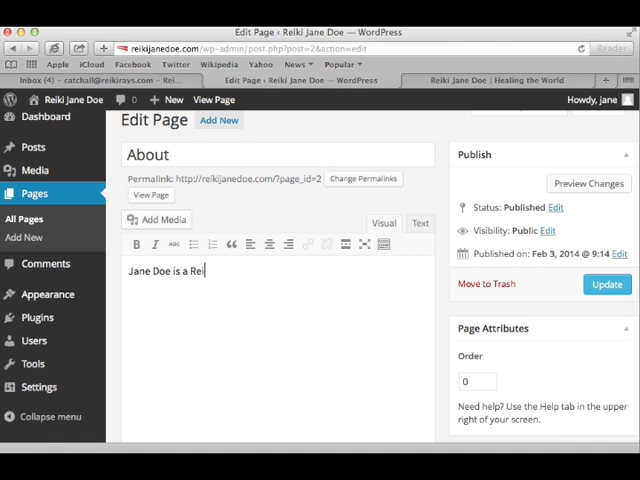
pyautogui.write('ki')
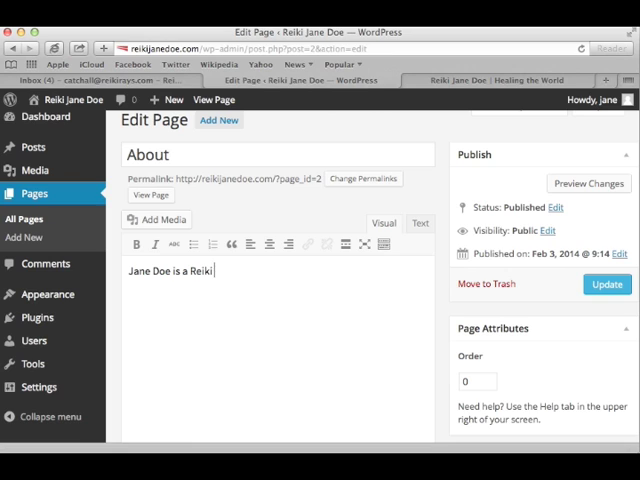
pyautogui.write('Master since')
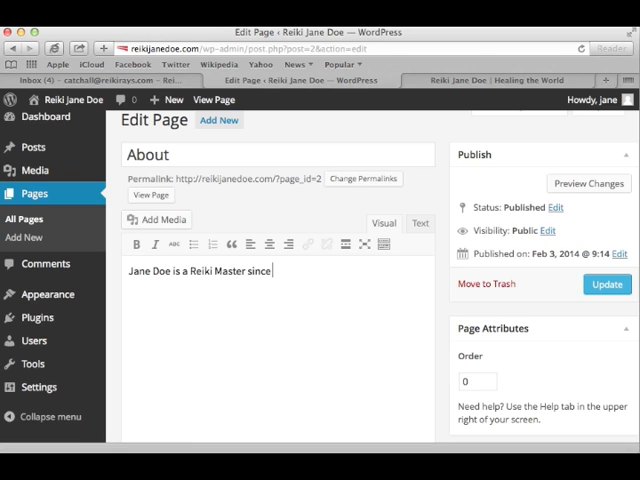
pyautogui.write('200')
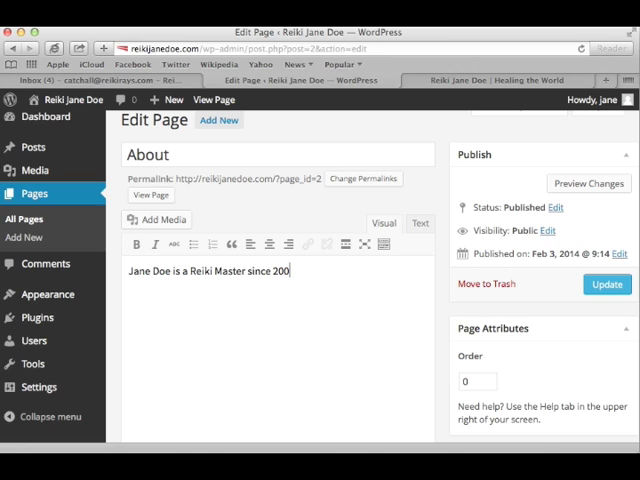
pyautogui.write('6')
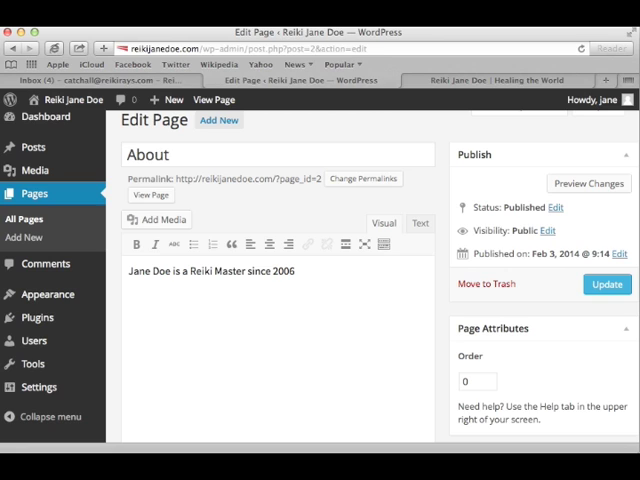
pyautogui.write('and hjas a passion for healing the world, one p')
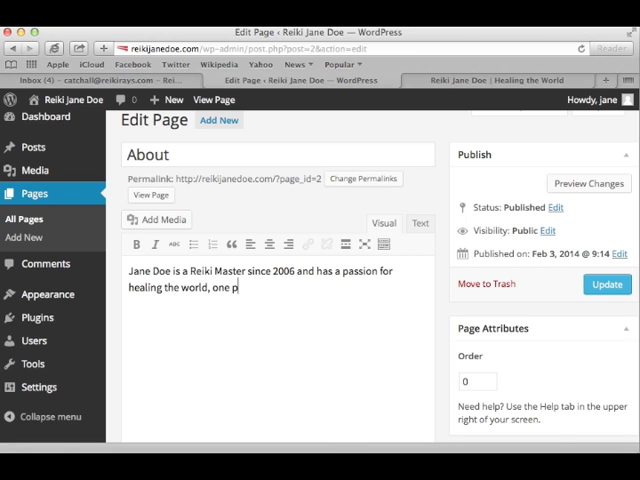
pyautogui.write('erson at a time.')
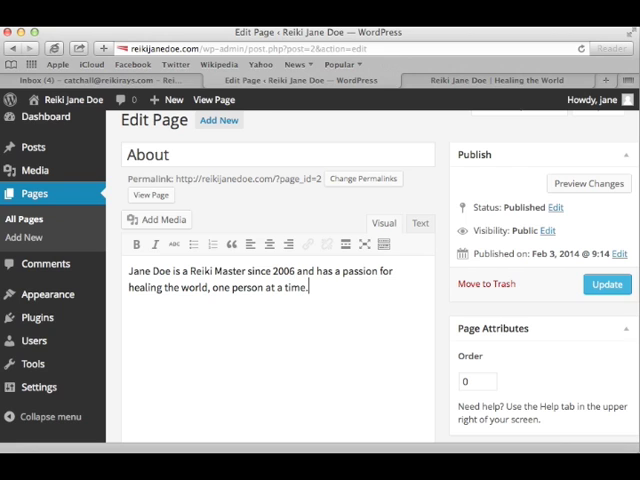
pyautogui.moveTo(492, 284)
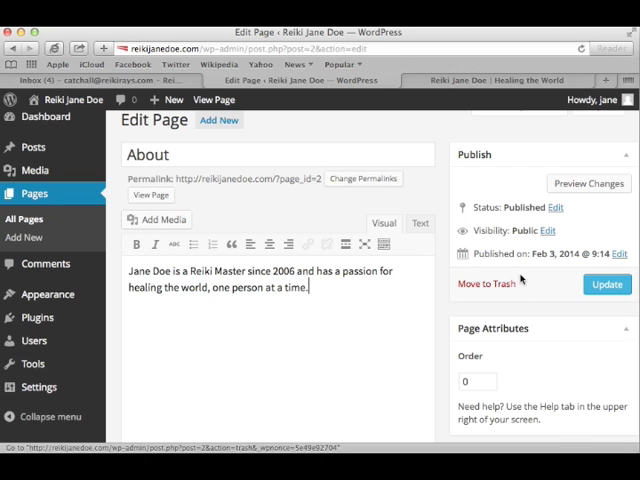
pyautogui.click(608, 284)
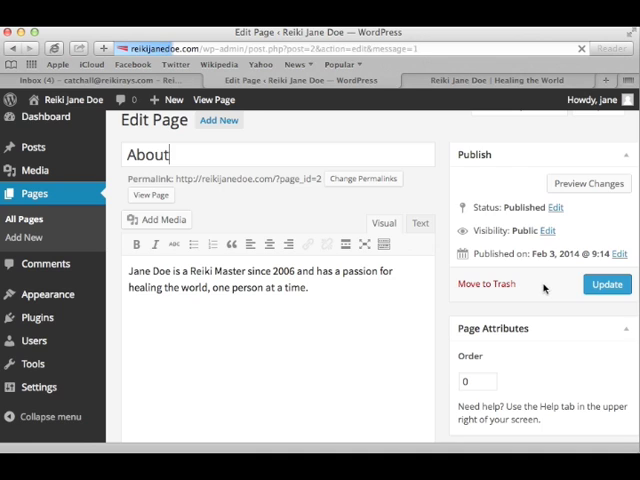
pyautogui.click(608, 284)
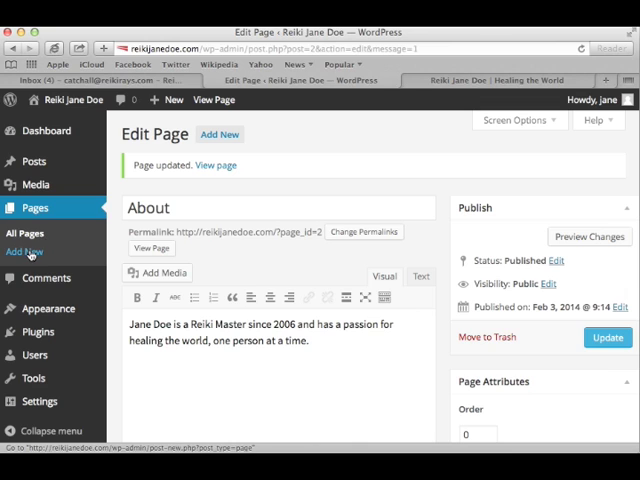
# Step: Create a new page titled 'Contact' with the heading 'You can find us here:'
pyautogui.click(24, 252)
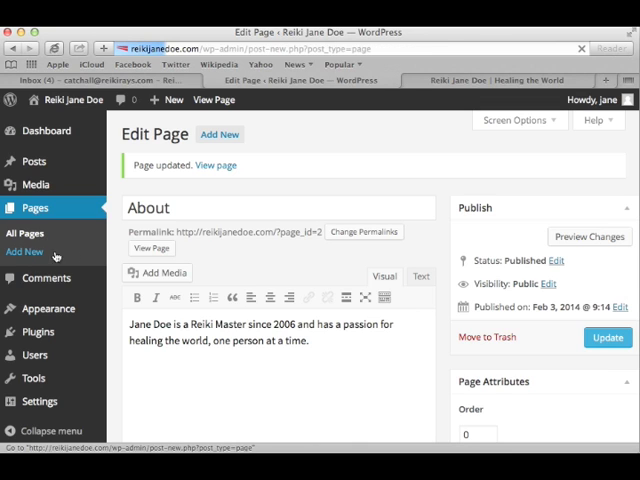
pyautogui.click(24, 252)
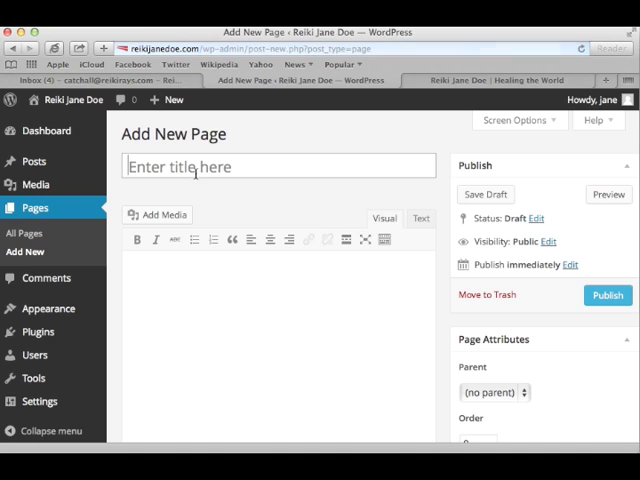
pyautogui.write('Contact')
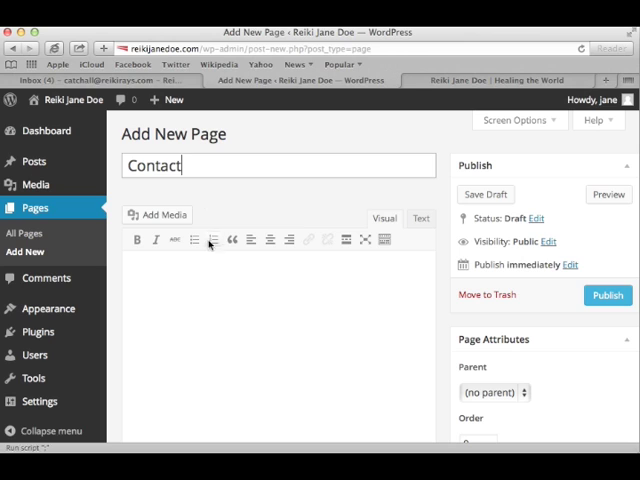
pyautogui.write('You can')
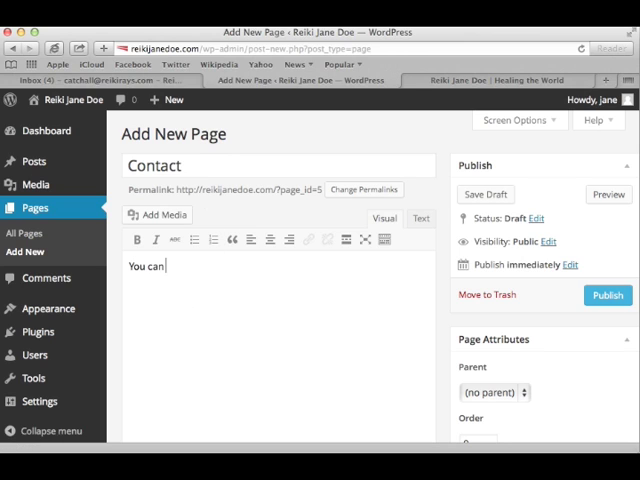
pyautogui.write('find')
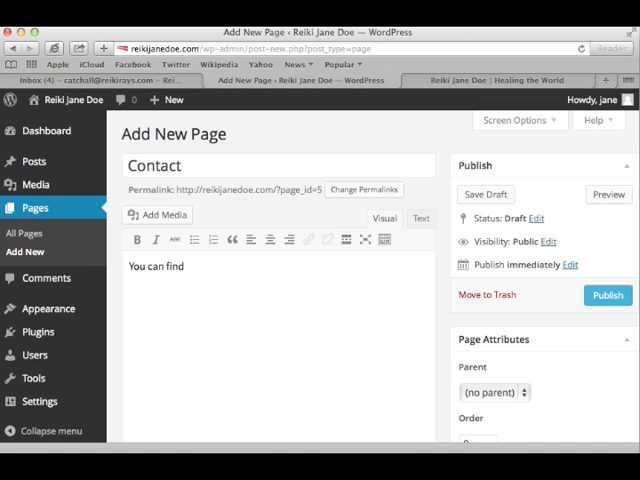
pyautogui.write('us')
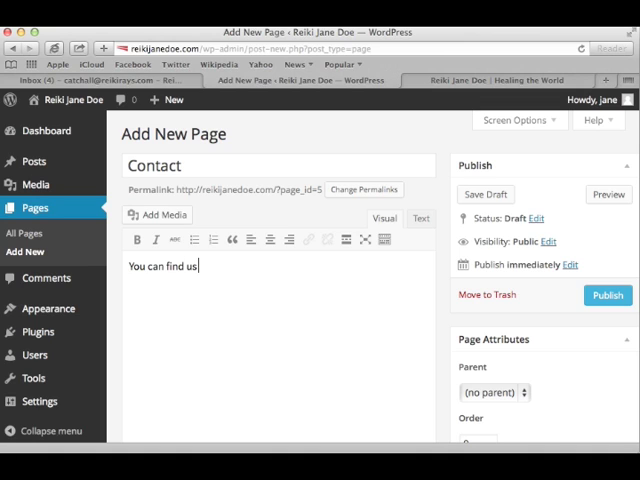
pyautogui.write('here:')
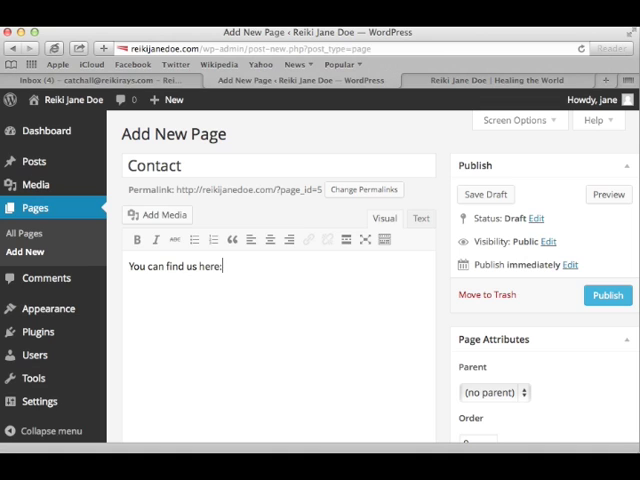
# Step: Add two address lines and 'Phone number: 555-5555', then publish the Contact page
pyautogui.write('Addre')
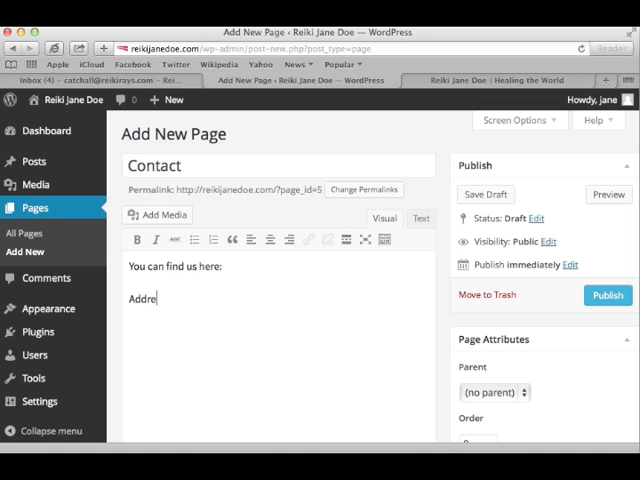
pyautogui.write('ss 1')
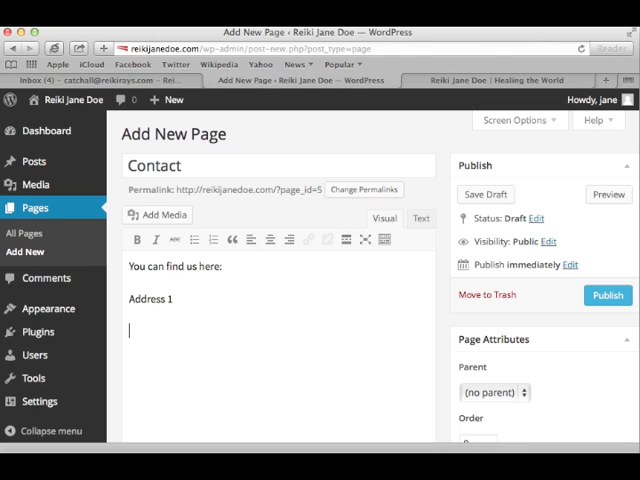
pyautogui.write('Address 2')
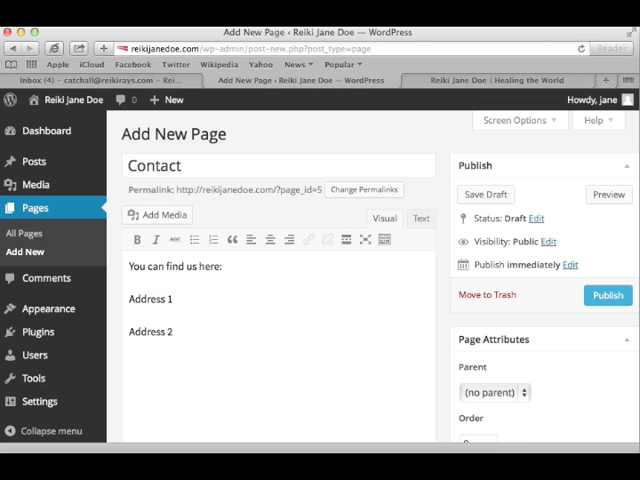
pyautogui.write('Phone number:')
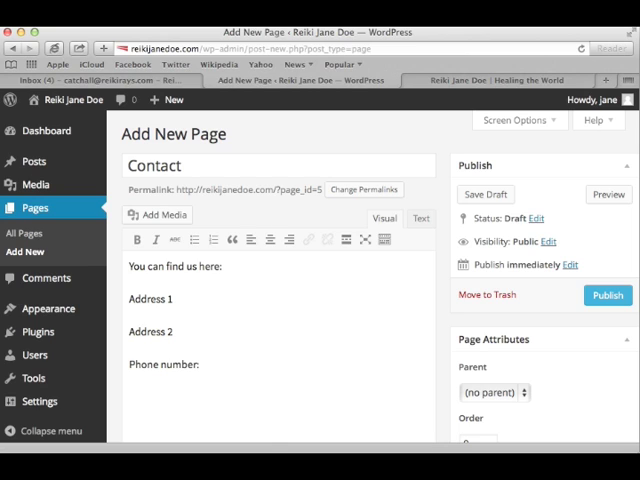
pyautogui.write('555-5555')
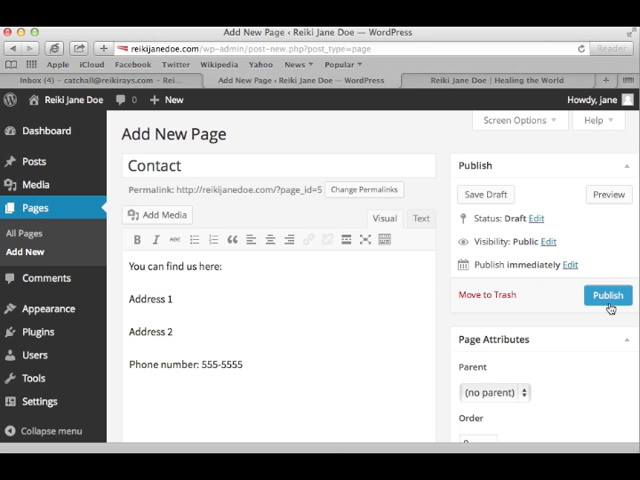
pyautogui.click(608, 294)
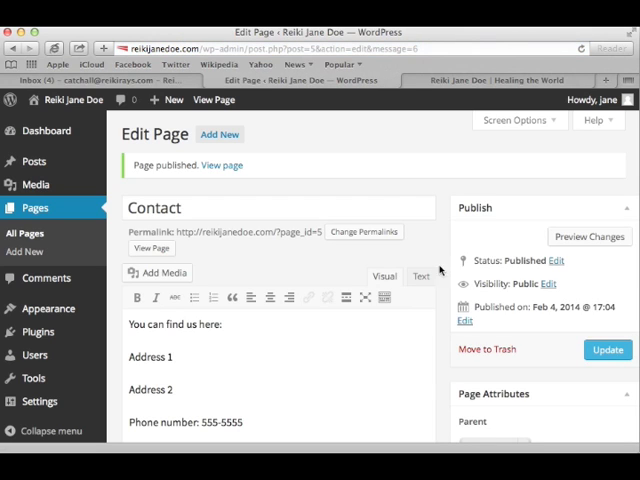
pyautogui.moveTo(24, 252)
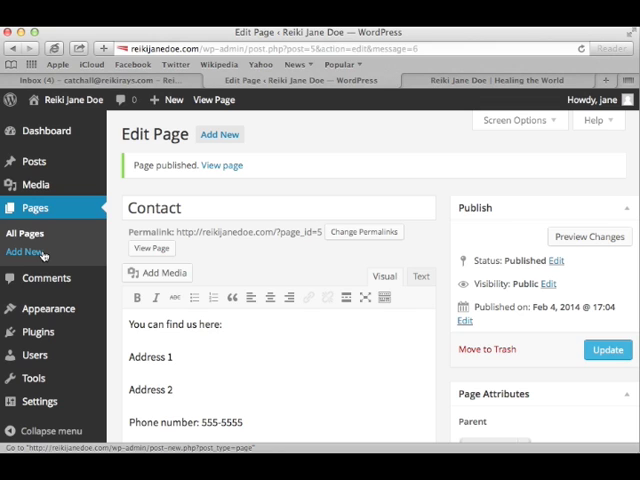
# Step: Create and publish an 'Our Services' page describing Reiki healing and Reiki classes
pyautogui.click(24, 252)
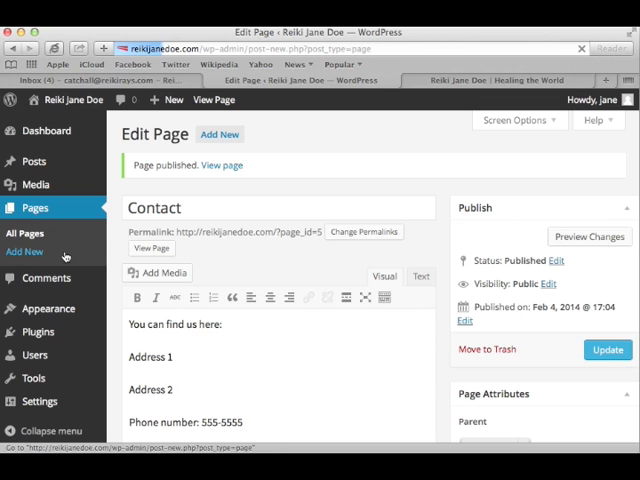
pyautogui.click(24, 252)
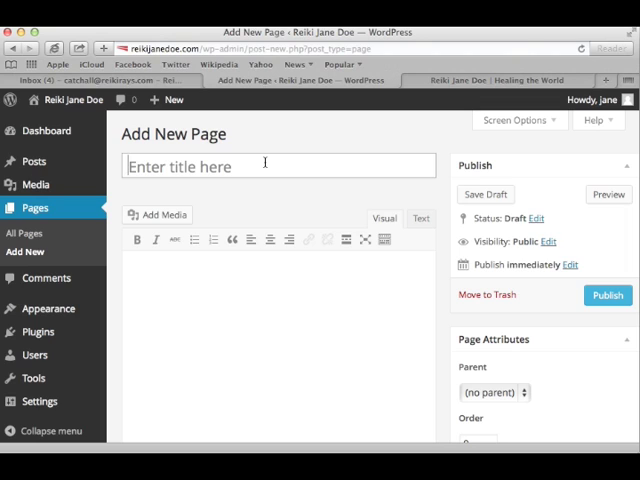
pyautogui.write('Our s')
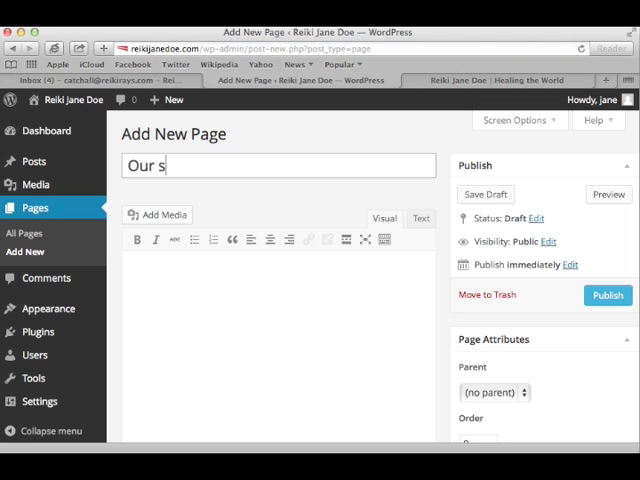
pyautogui.click(608, 294)
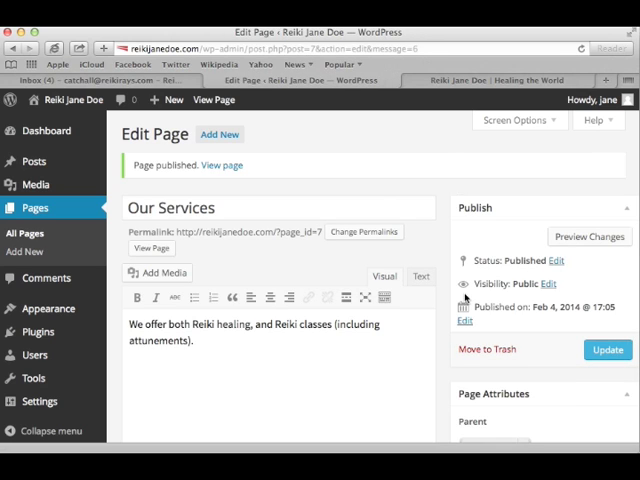
pyautogui.moveTo(26, 252)
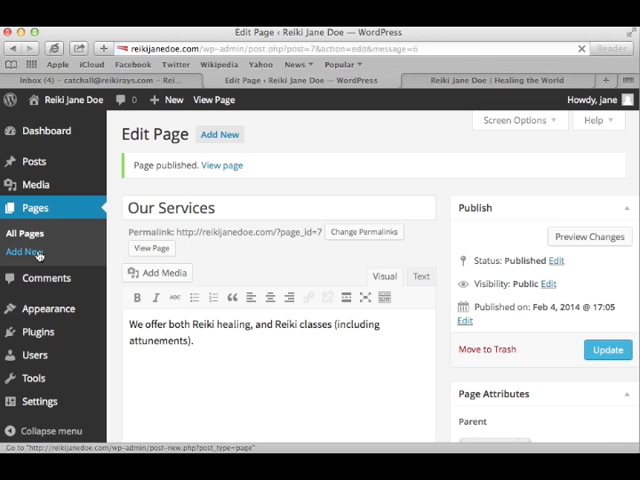
# Step: Create a 'Welcome' page with the greeting 'Welcome to Jane Doe Reiki'
pyautogui.click(24, 252)
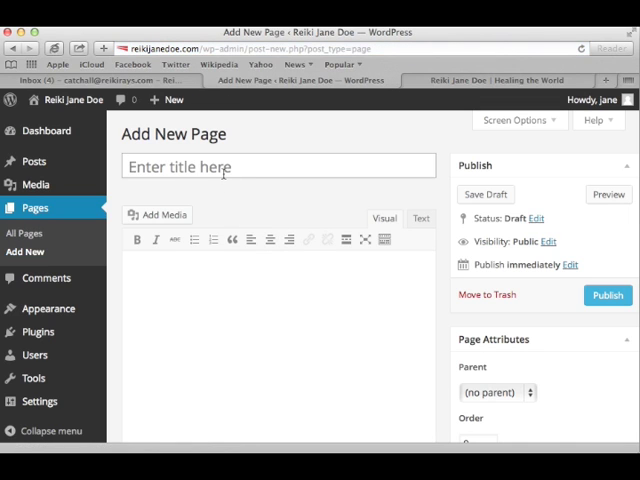
pyautogui.write('Welcome')
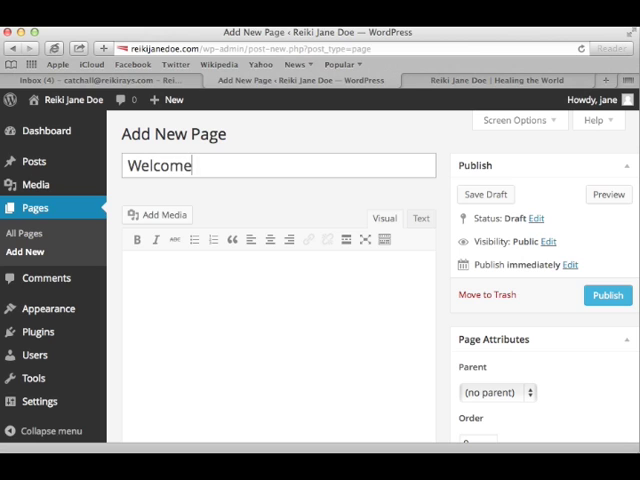
pyautogui.write('w')
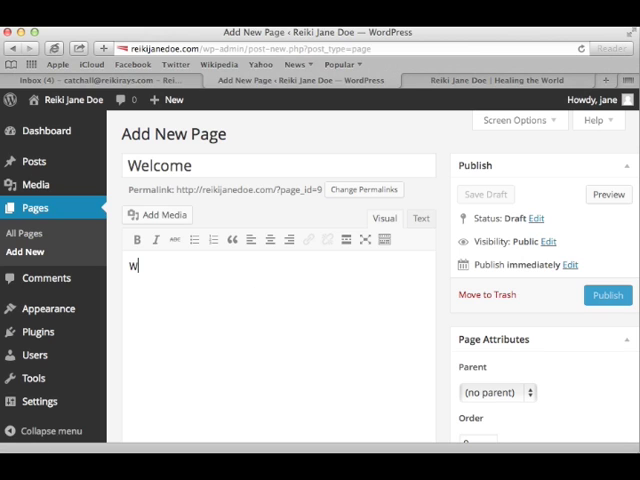
pyautogui.write('elcome to Jane Doe -')
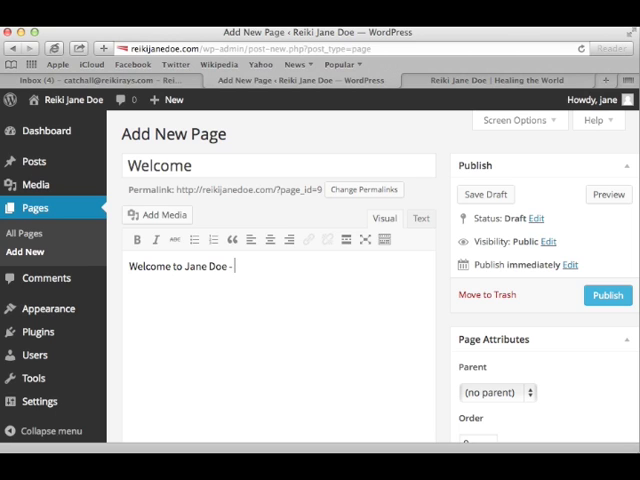
pyautogui.write('Reiki')
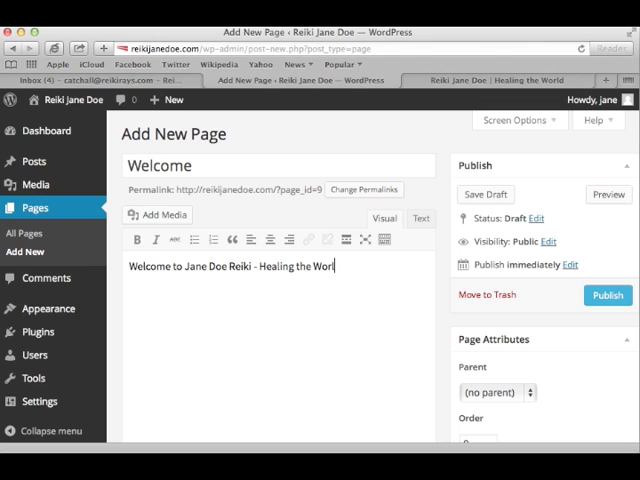
pyautogui.write('d!')
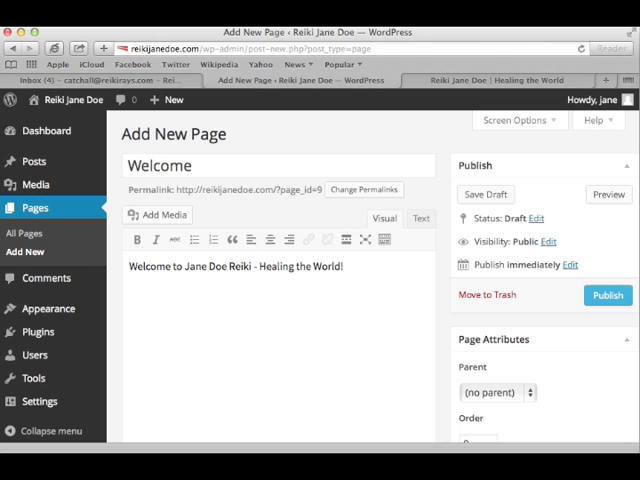
# Step: Add 'Enjoy your time here' and the 'Love and Light, Jane' sign-off, then publish the Welcome page
pyautogui.write('Enjoy your time')
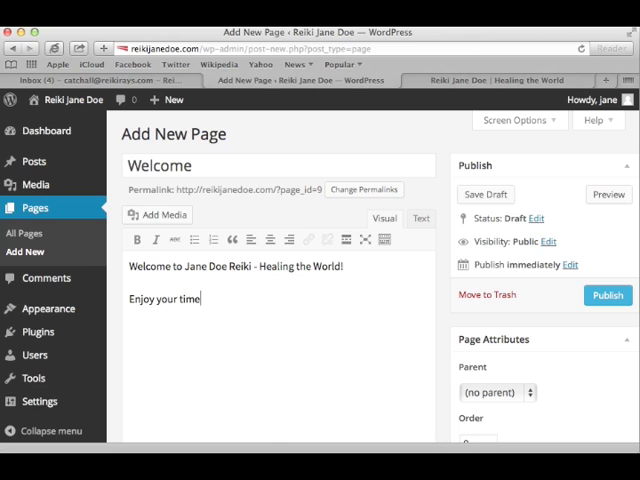
pyautogui.write('here')
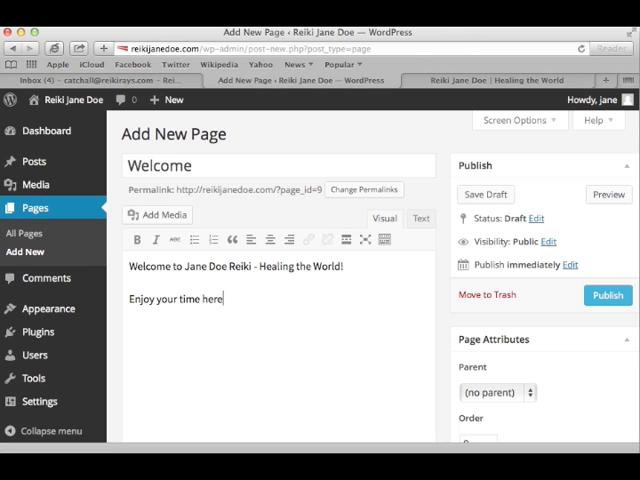
pyautogui.write('Love and Light,')
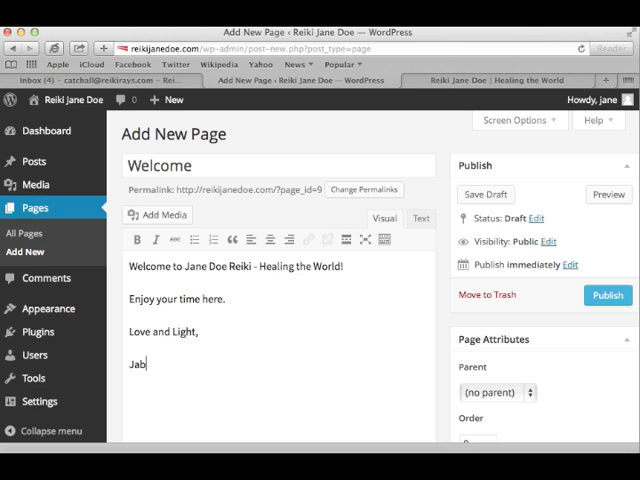
pyautogui.write('ane')
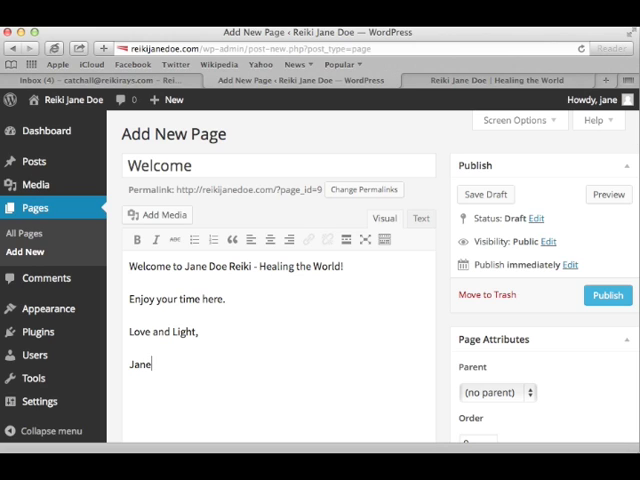
pyautogui.click(608, 296)
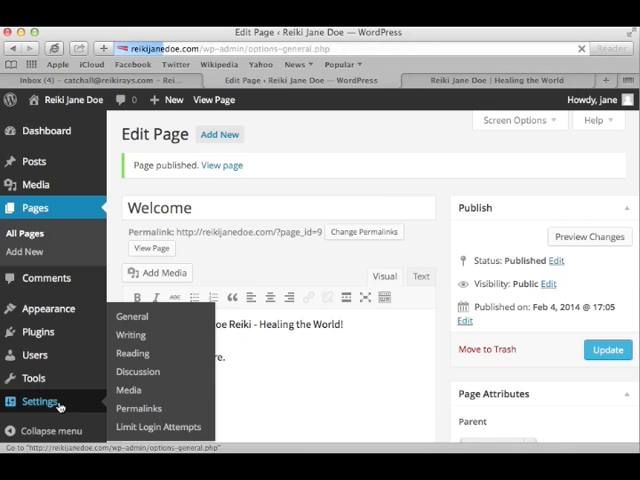
# Step: In Reading Settings, set a static front page using the Welcome page and save changes
pyautogui.click(132, 316)
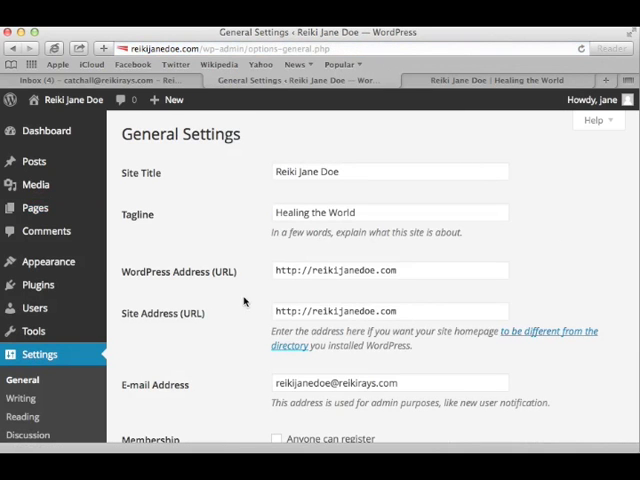
pyautogui.scroll(-3)
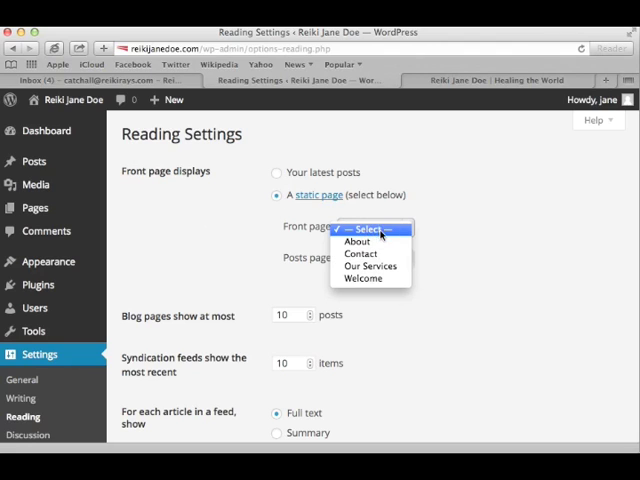
pyautogui.click(364, 280)
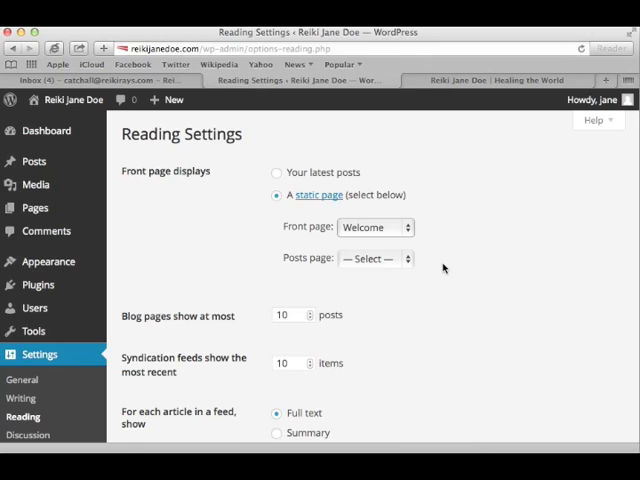
pyautogui.scroll(-3)
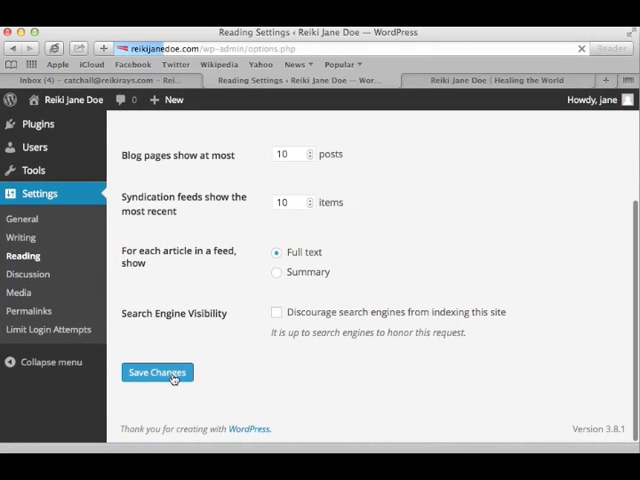
pyautogui.click(156, 372)
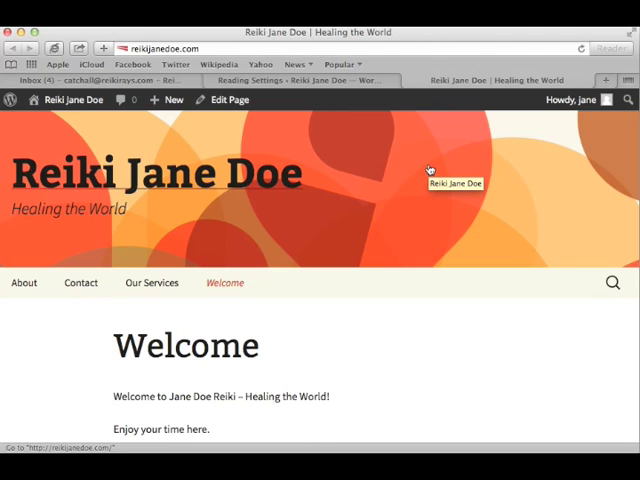
# Step: Scroll the live site's Welcome front page showing About, Contact and Our Services in the menu
pyautogui.scroll(-3)
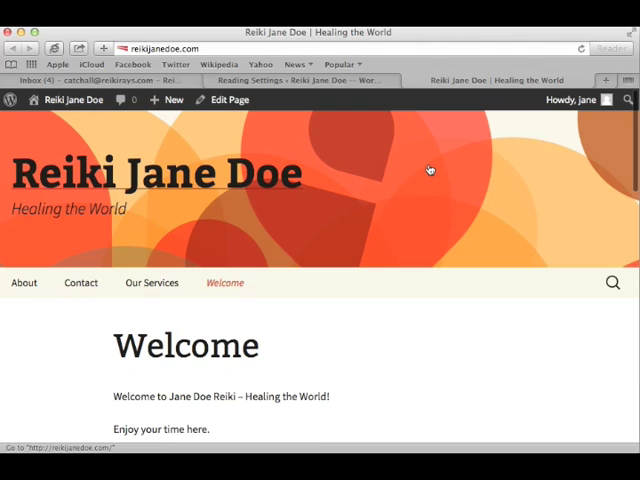
pyautogui.moveTo(430, 170)
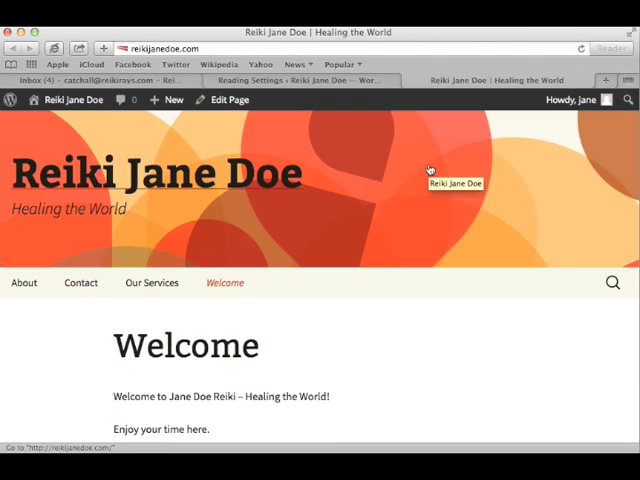